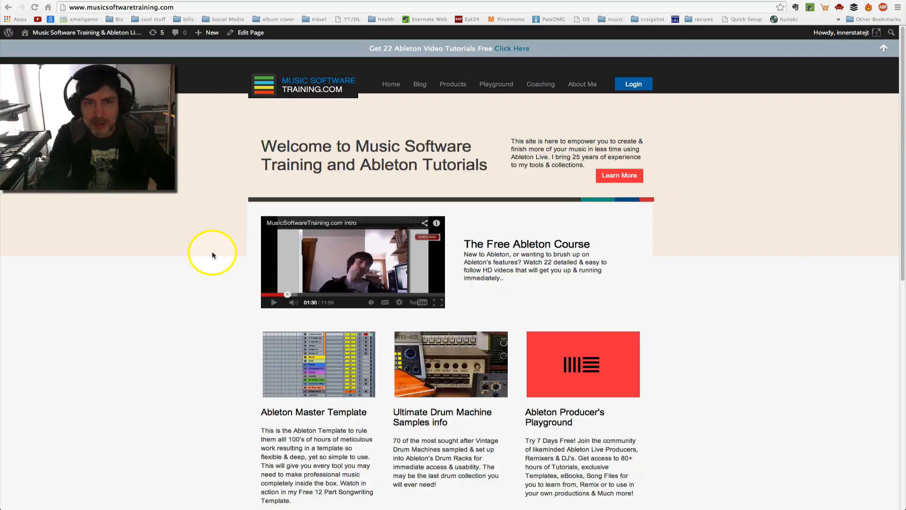
mouse_move(173, 262)
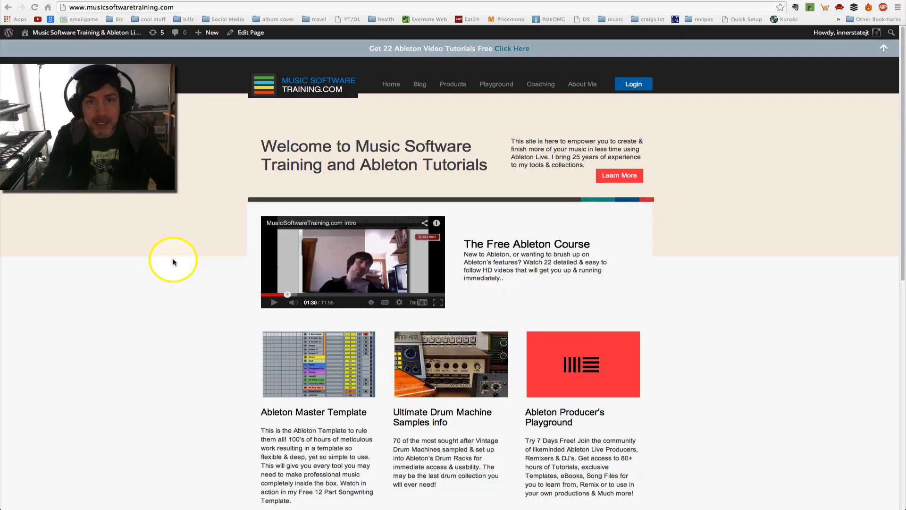
mouse_move(183, 243)
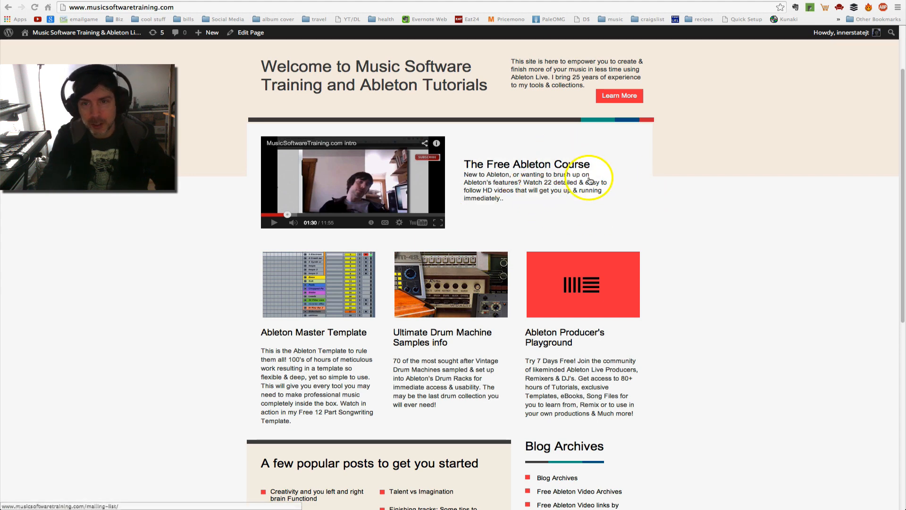
Scroll down the home page, then open and scroll the full blog post list
scroll(down, 3)
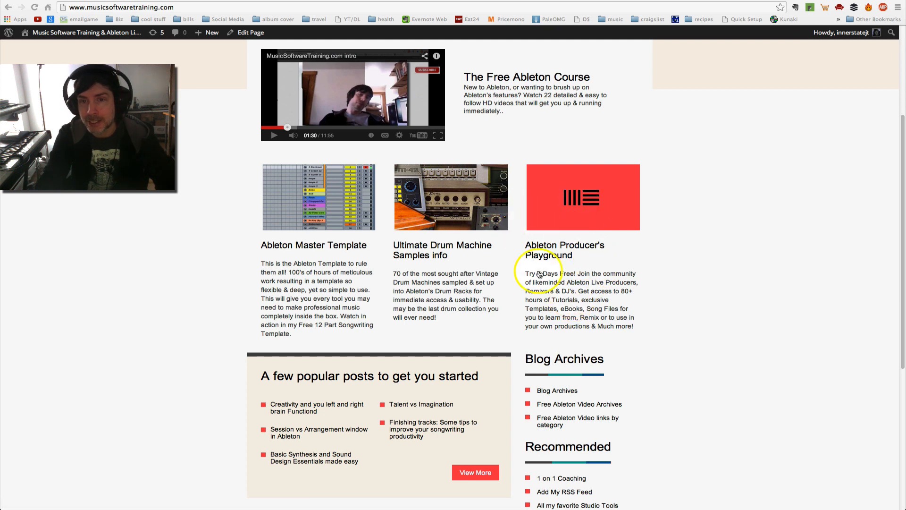
mouse_move(618, 253)
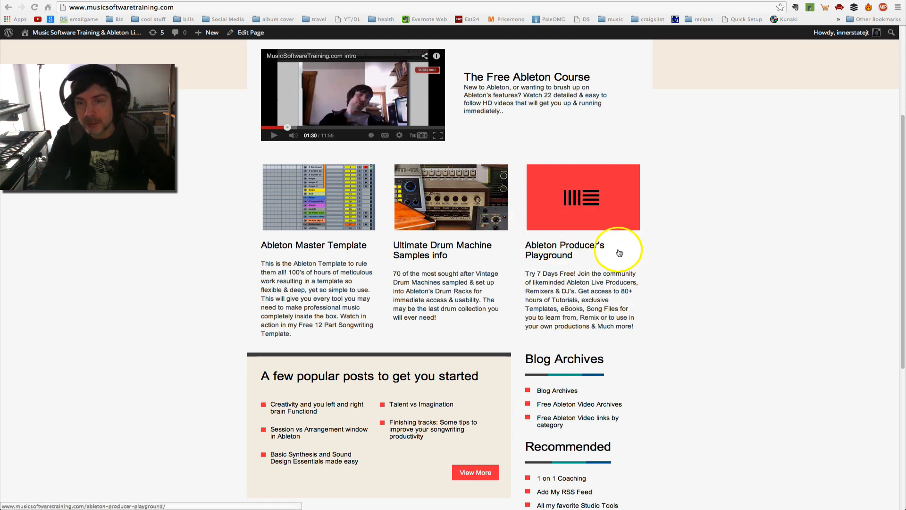
mouse_move(590, 258)
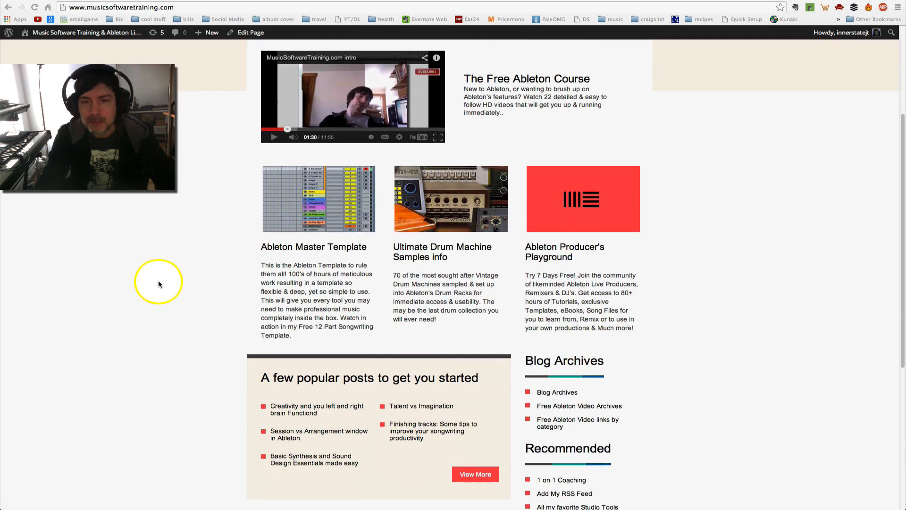
scroll(down, 3)
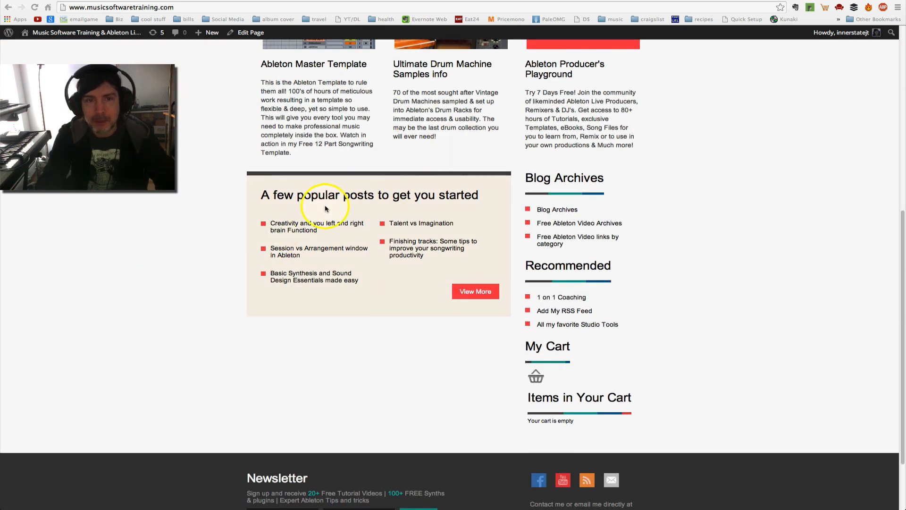
mouse_move(321, 322)
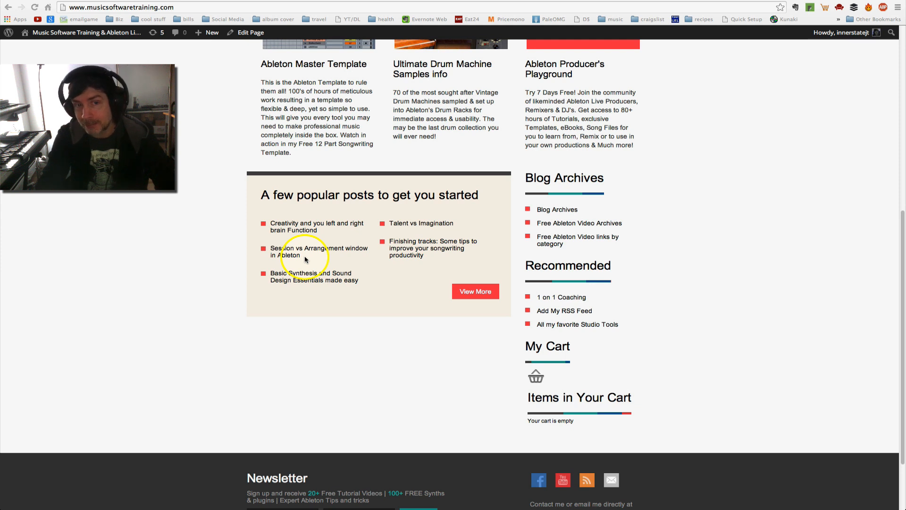
mouse_move(495, 215)
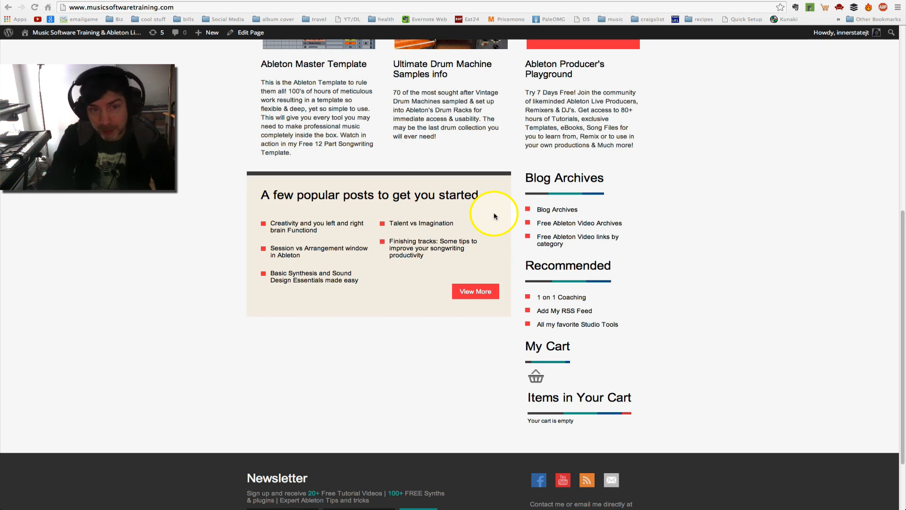
scroll(down, 3)
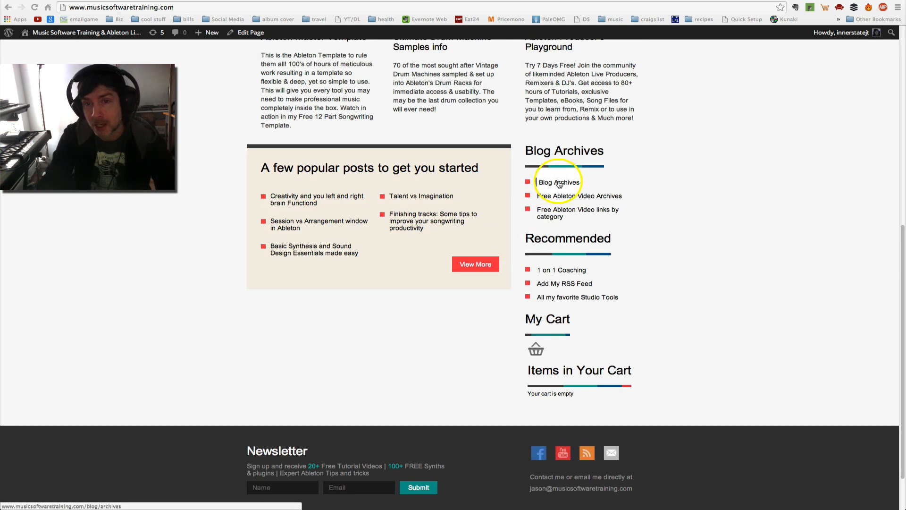
click(558, 182)
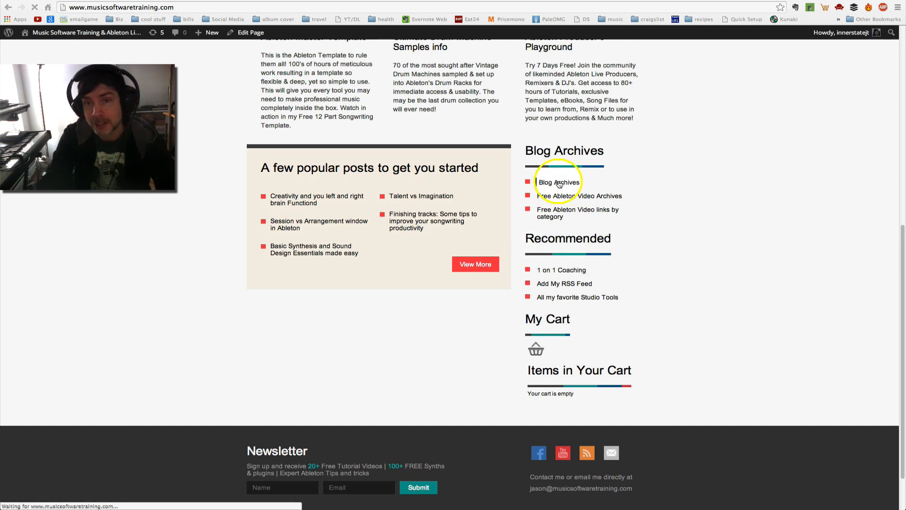
click(558, 183)
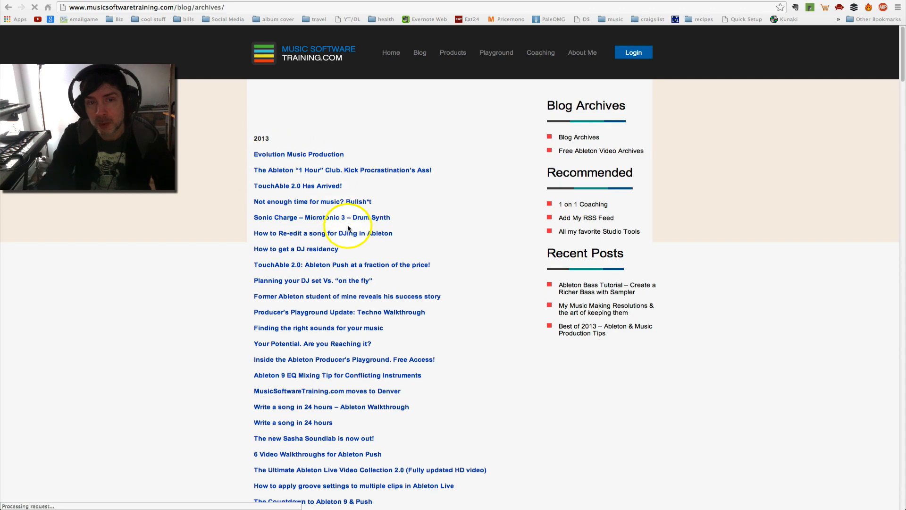
scroll(down, 3)
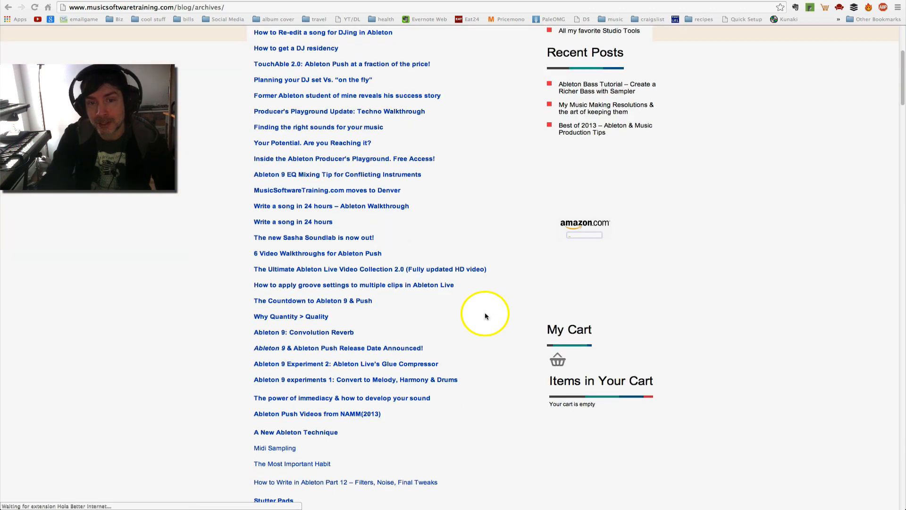
scroll(down, 3)
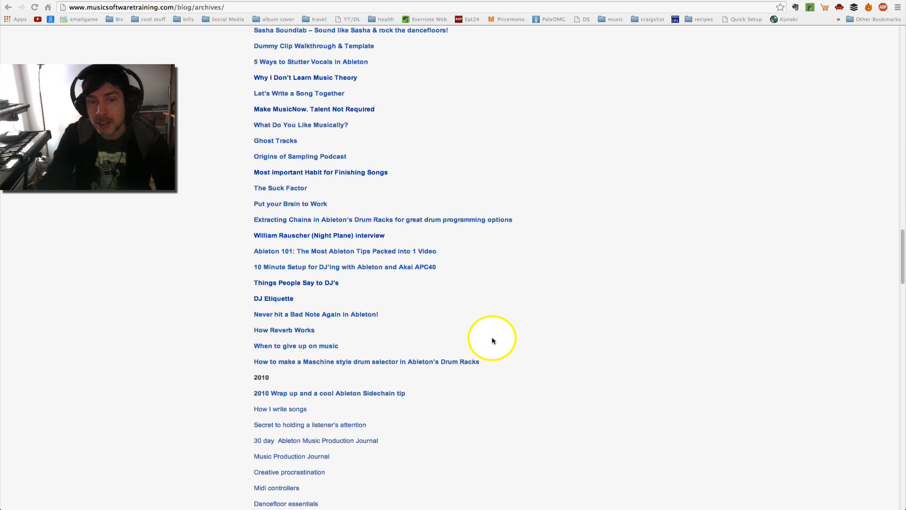
scroll(down, 3)
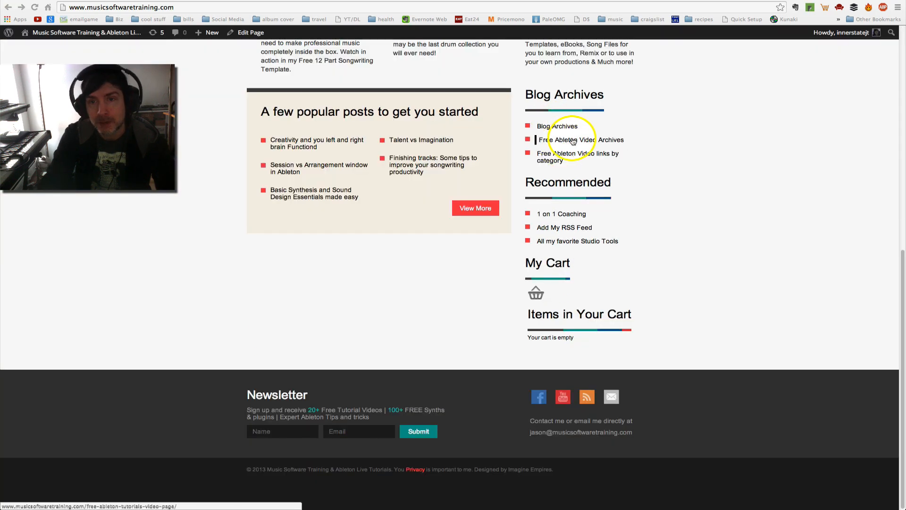
Open the Free Ableton Video Archives and scroll through the tutorial grid
click(579, 140)
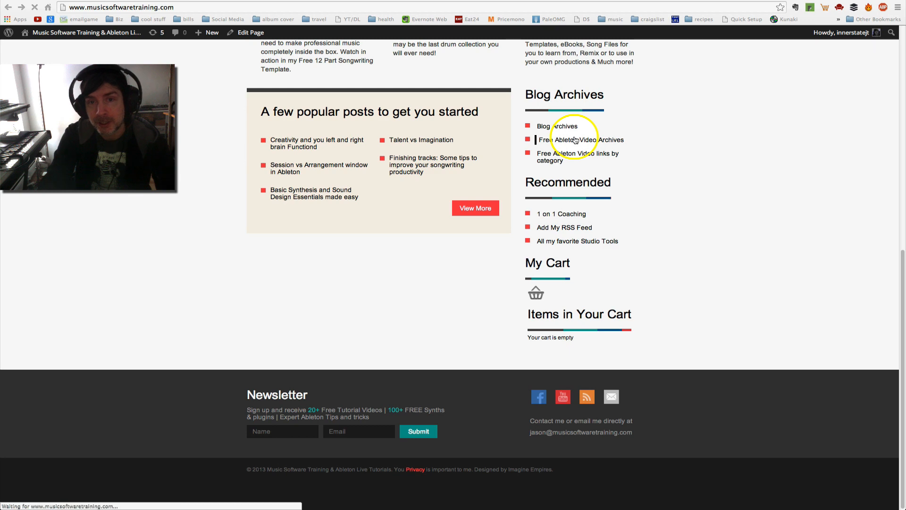
click(580, 139)
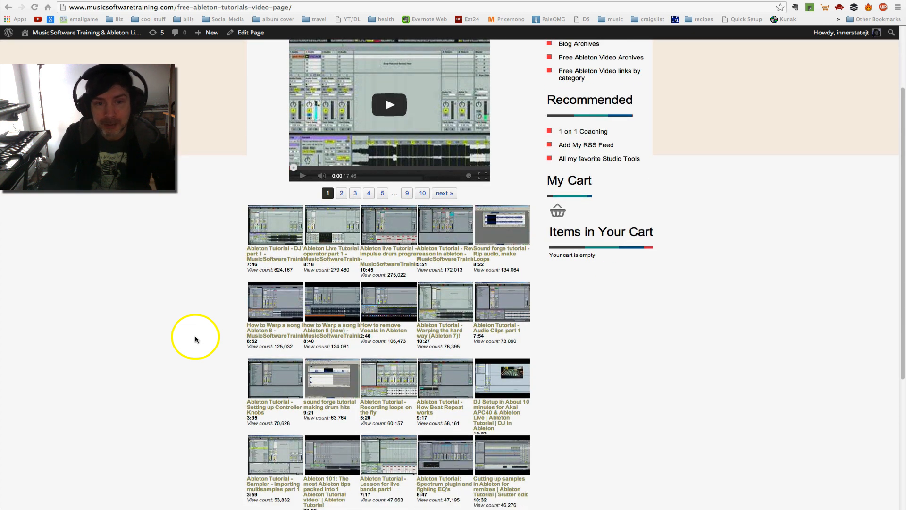
scroll(down, 3)
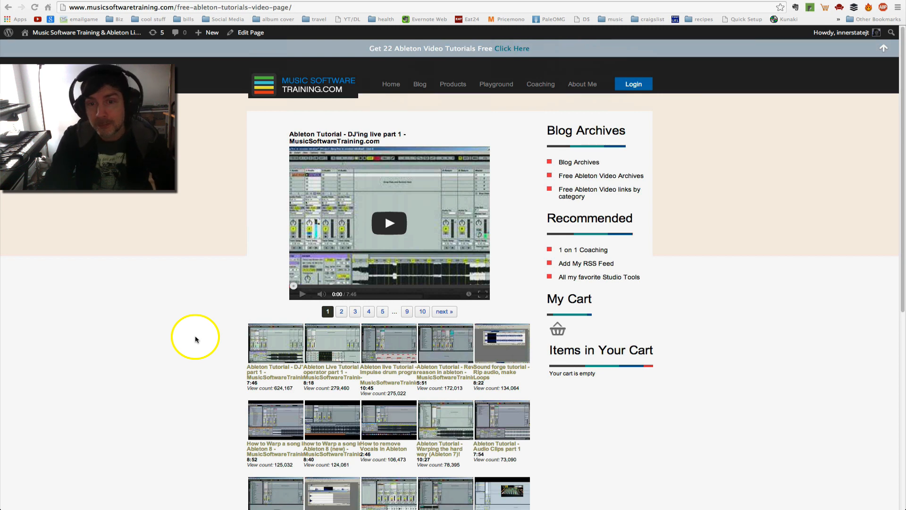
mouse_move(180, 316)
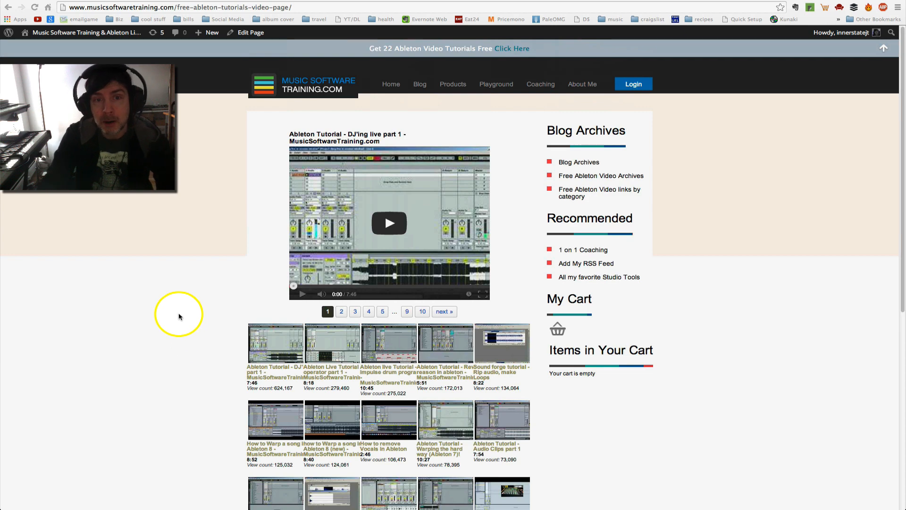
scroll(down, 3)
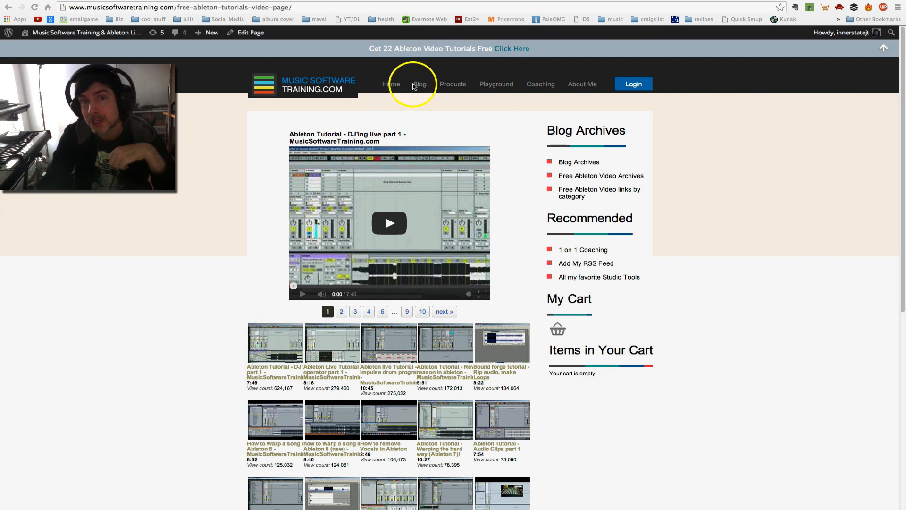
mouse_move(419, 84)
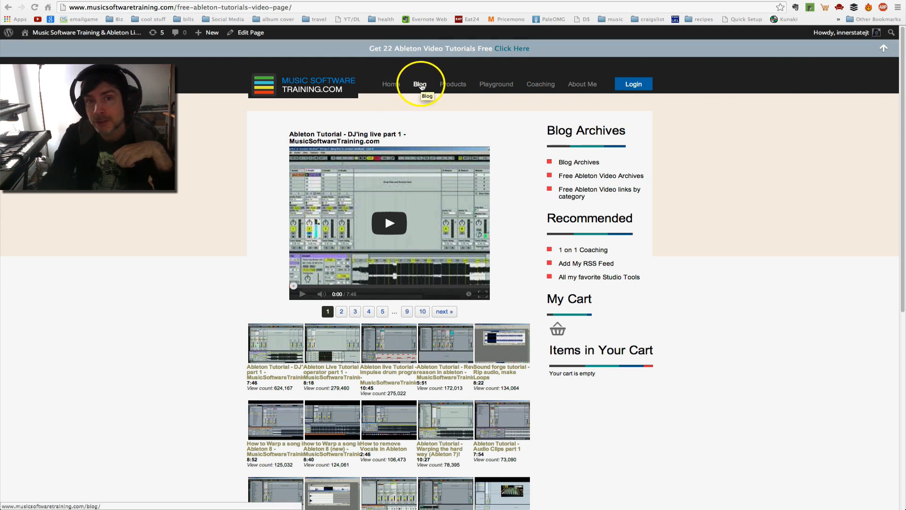
click(420, 85)
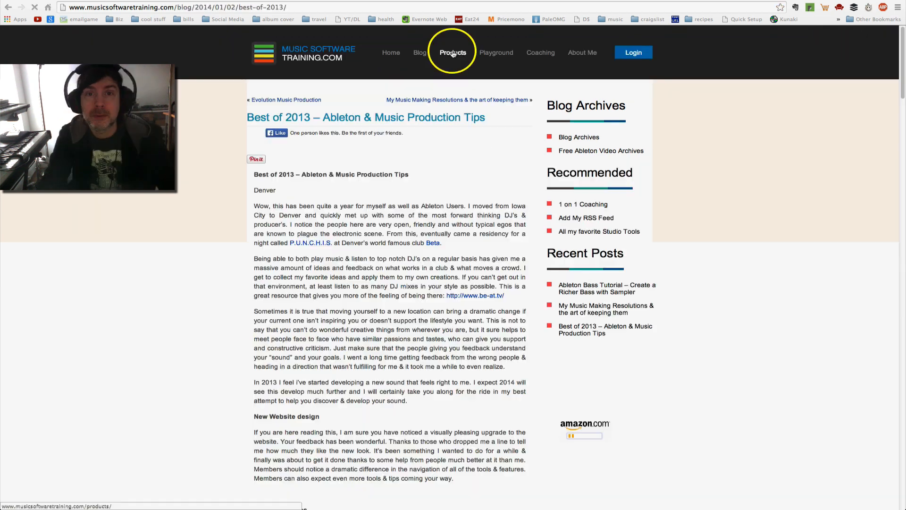
click(453, 52)
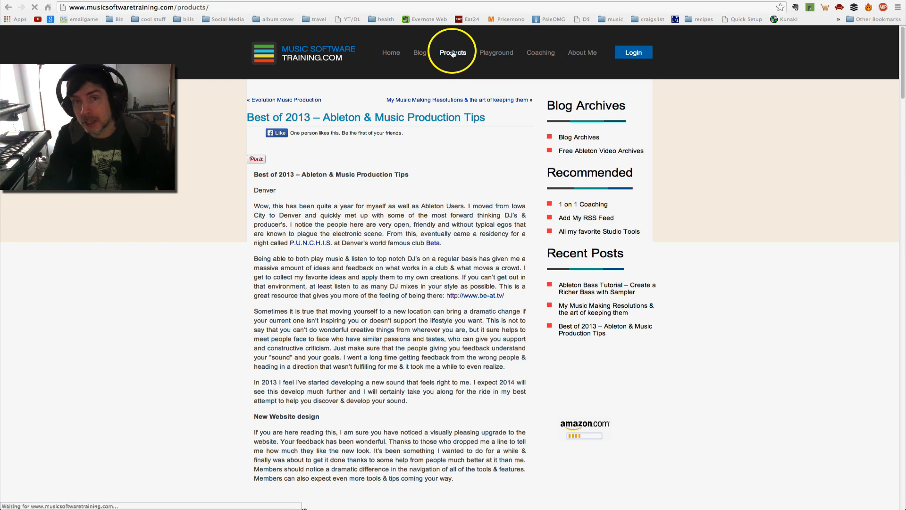
click(453, 52)
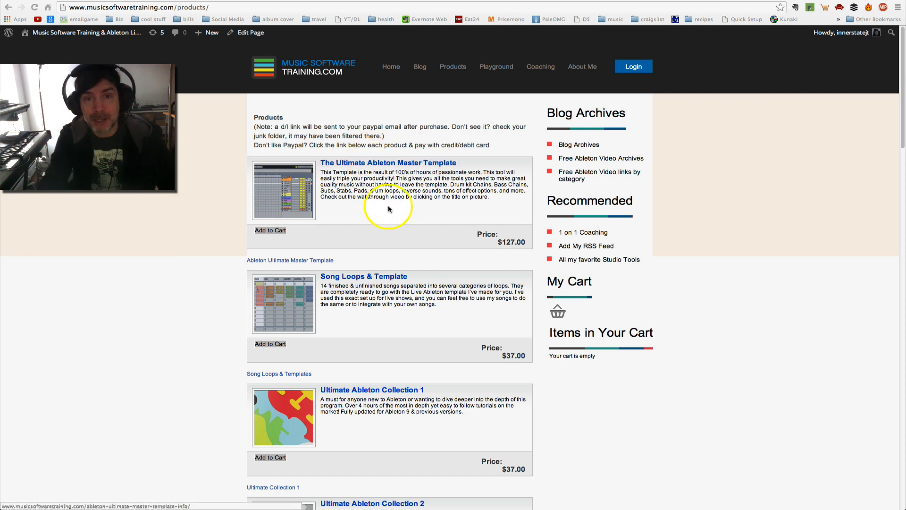
mouse_move(201, 342)
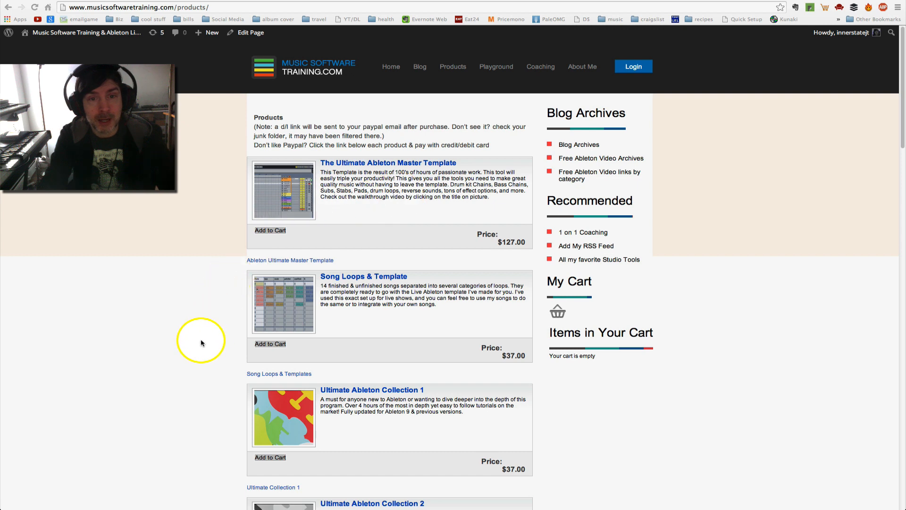
scroll(down, 3)
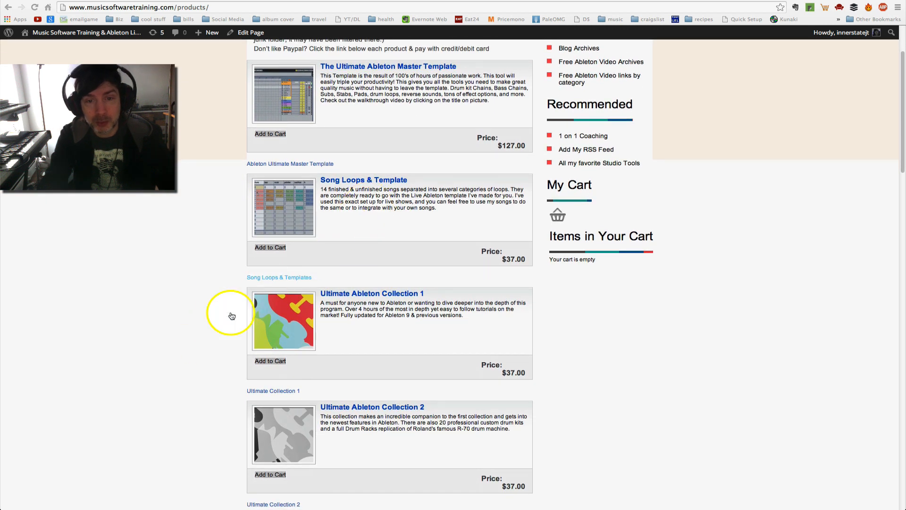
scroll(down, 3)
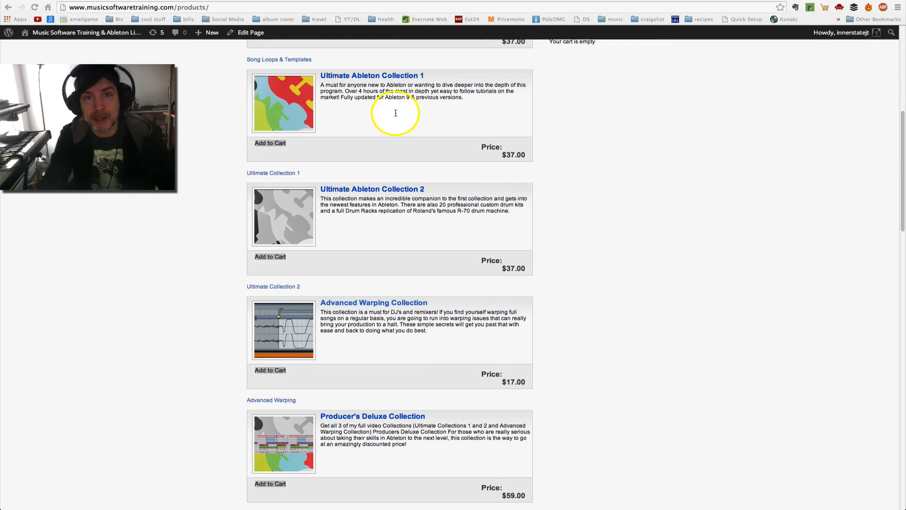
scroll(down, 3)
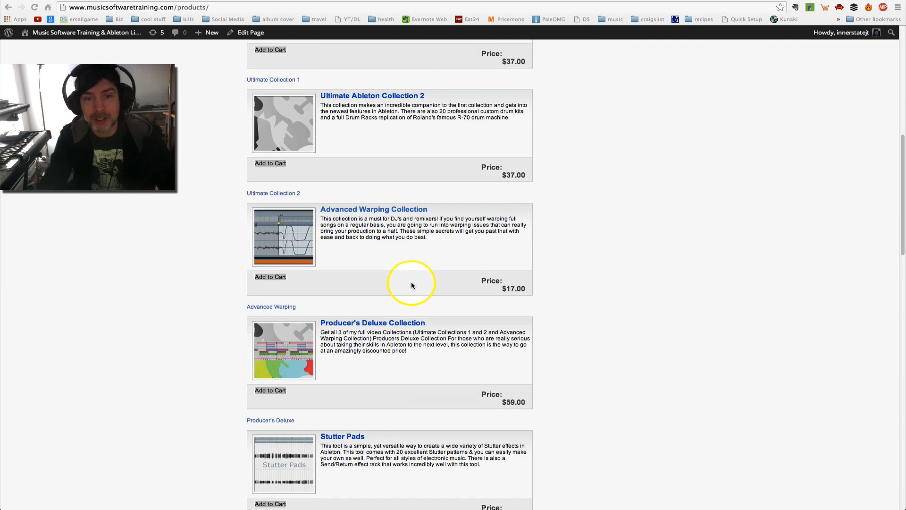
scroll(down, 3)
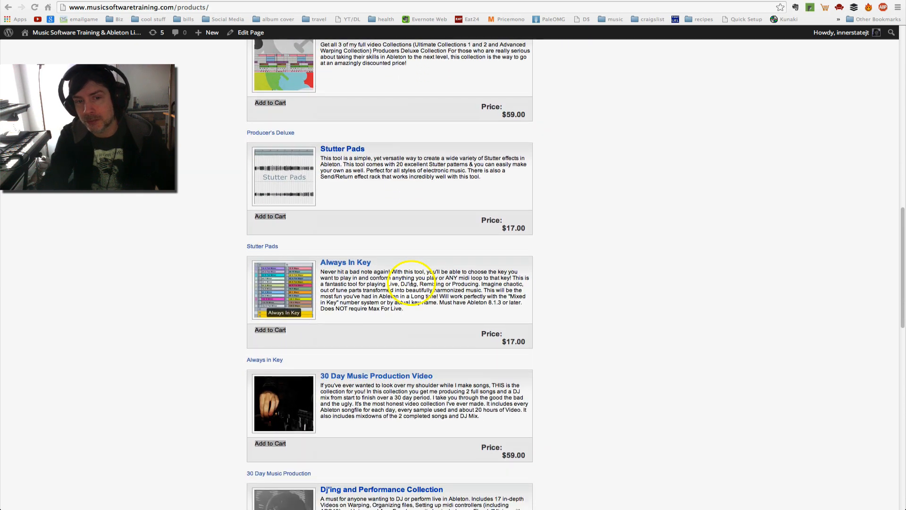
scroll(down, 3)
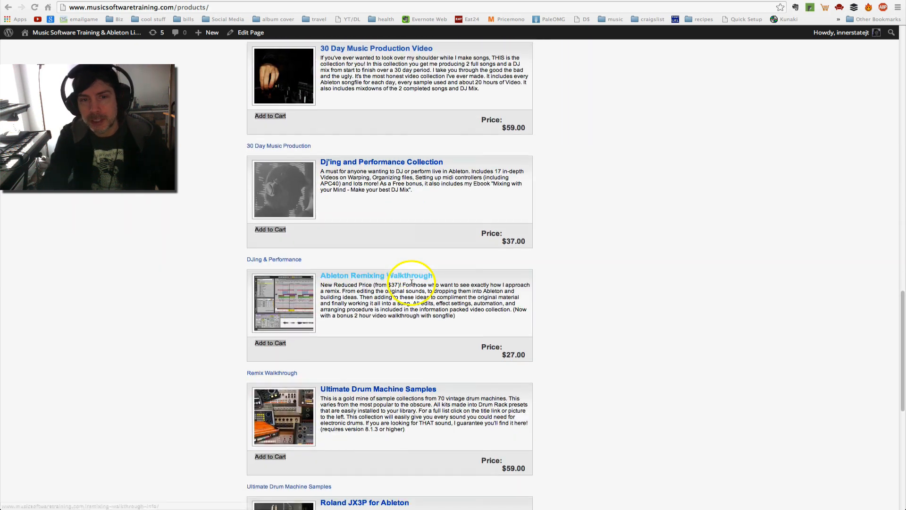
scroll(down, 3)
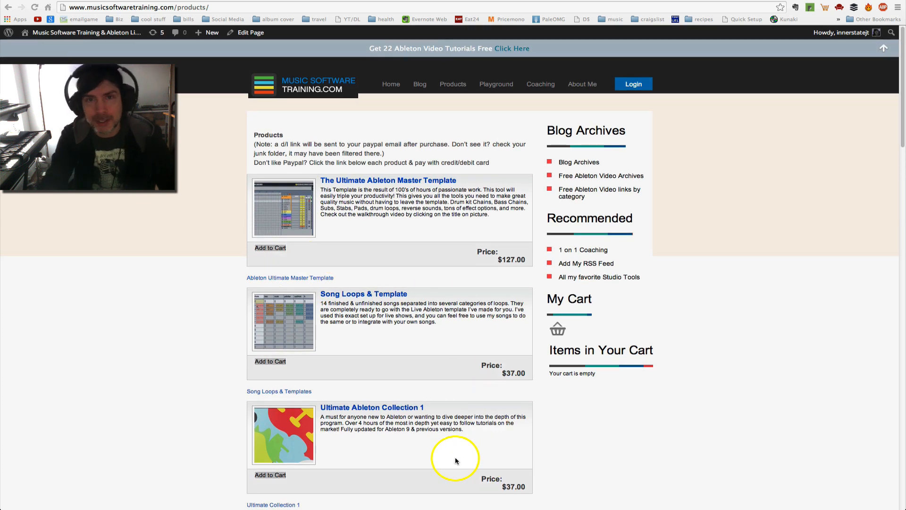
mouse_move(462, 109)
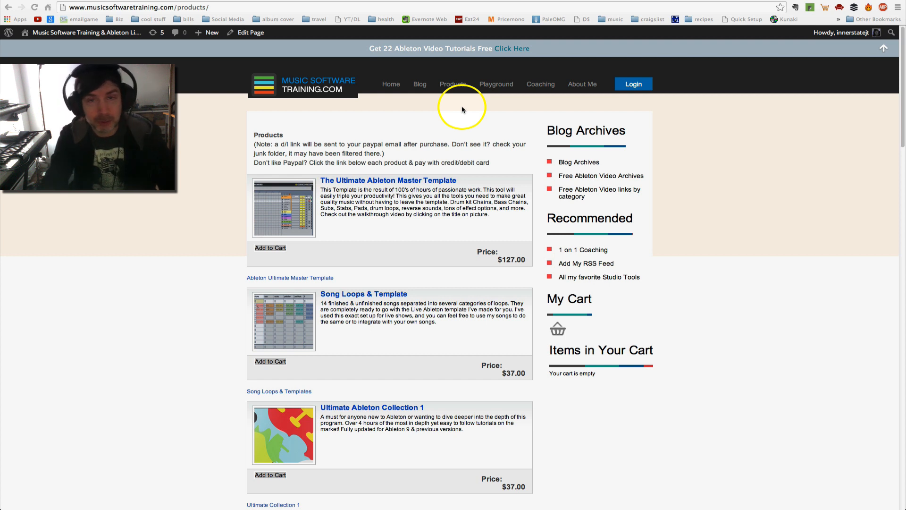
Browse the Producer's Playground tiles and open the Ableton Master Template tile
click(495, 84)
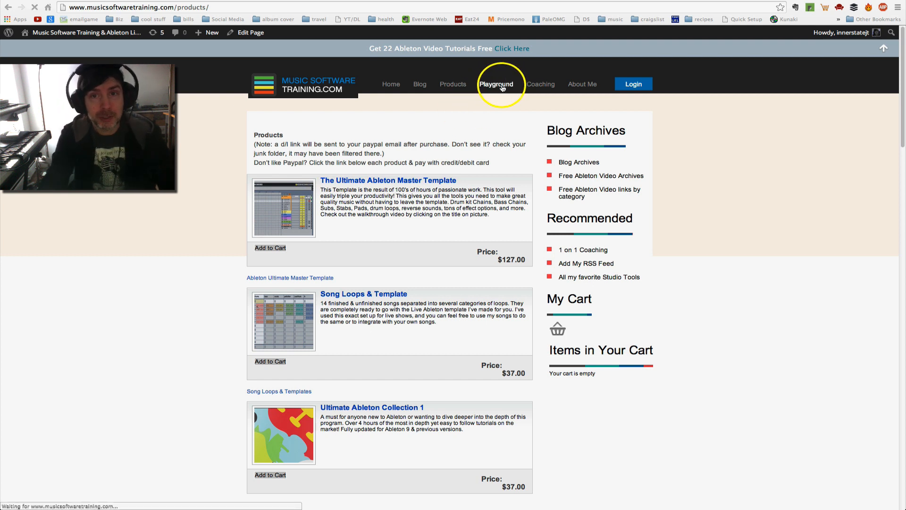
click(496, 84)
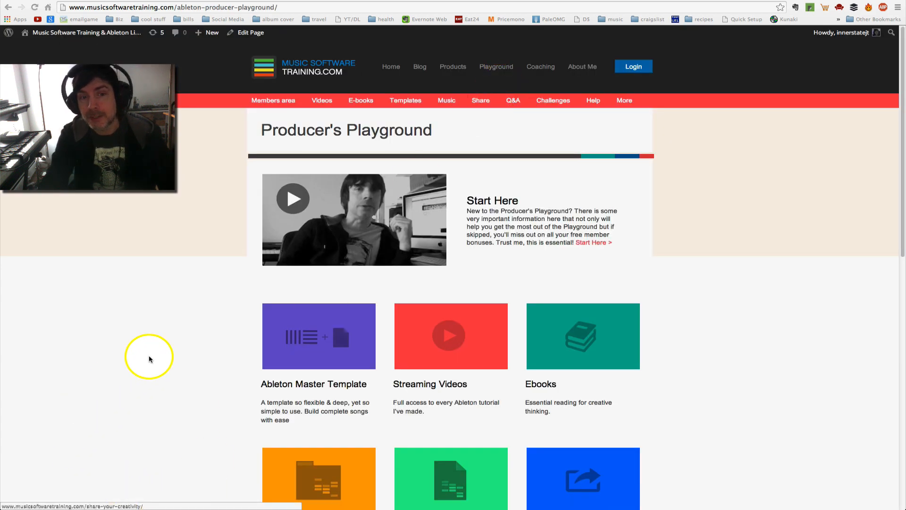
scroll(down, 3)
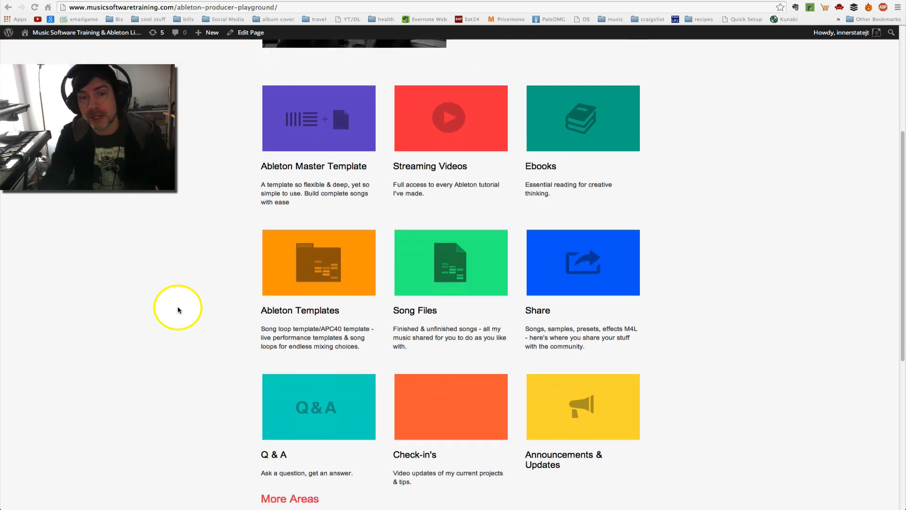
scroll(down, 3)
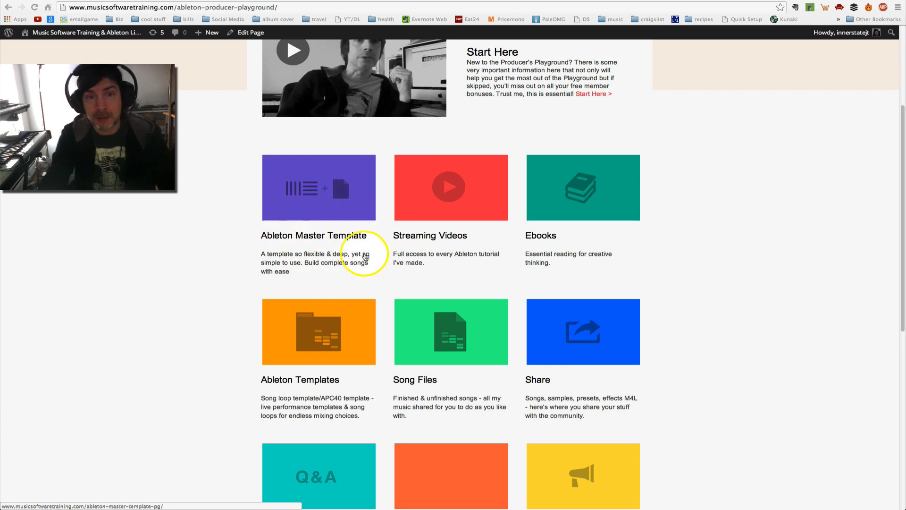
mouse_move(335, 240)
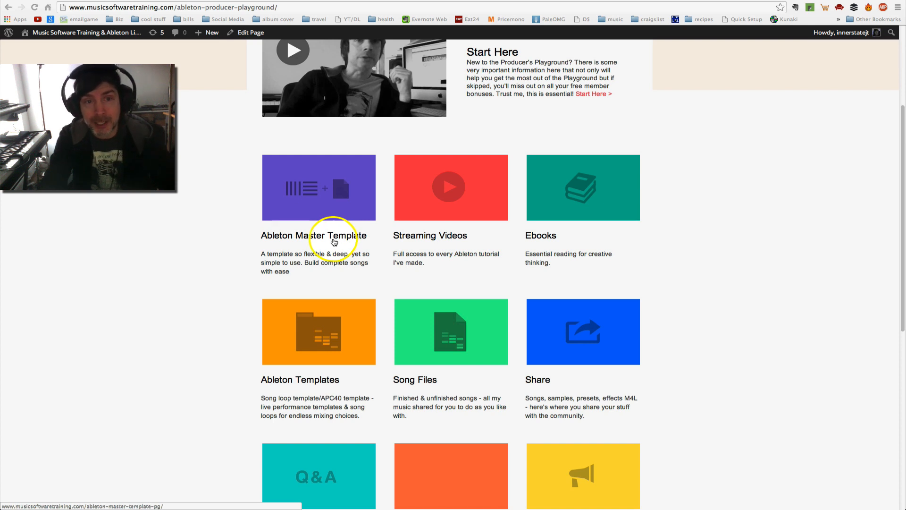
mouse_move(430, 240)
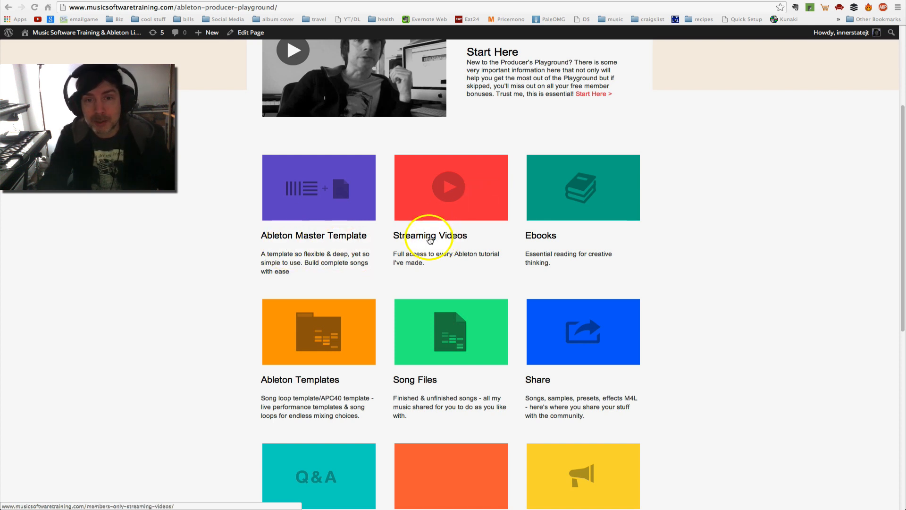
mouse_move(300, 237)
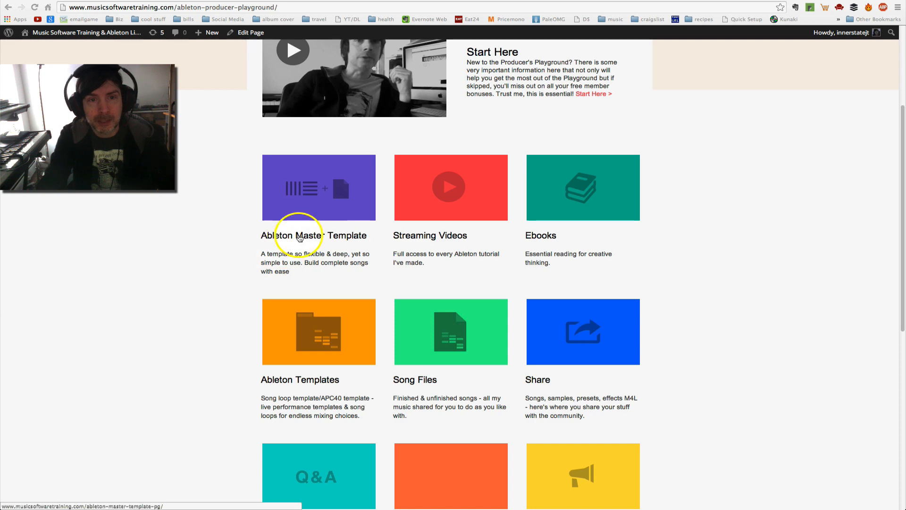
click(314, 235)
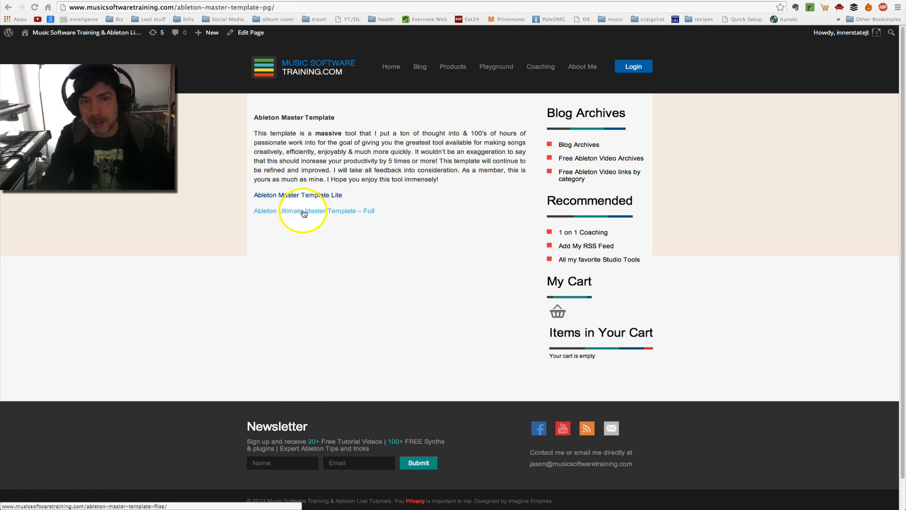
Open 'Ableton Ultimate Master Template – Full' and scroll its files and walkthrough videos
click(313, 211)
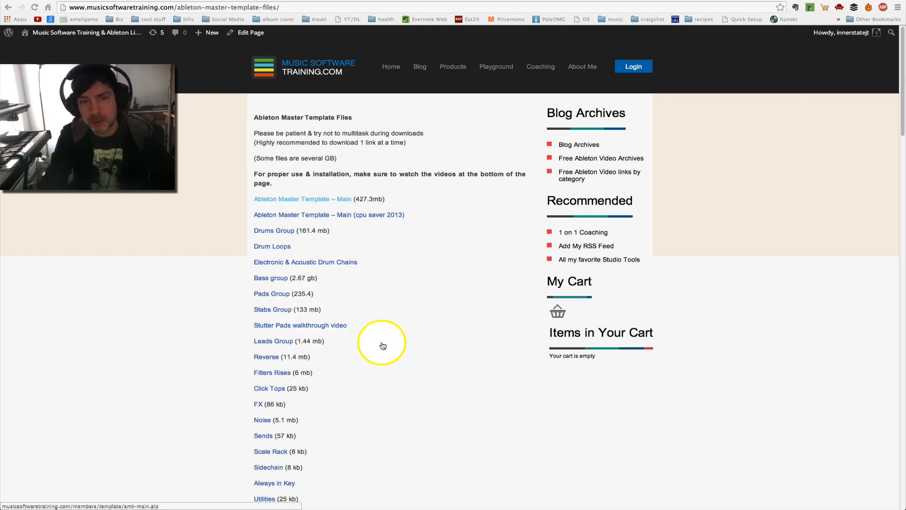
scroll(down, 3)
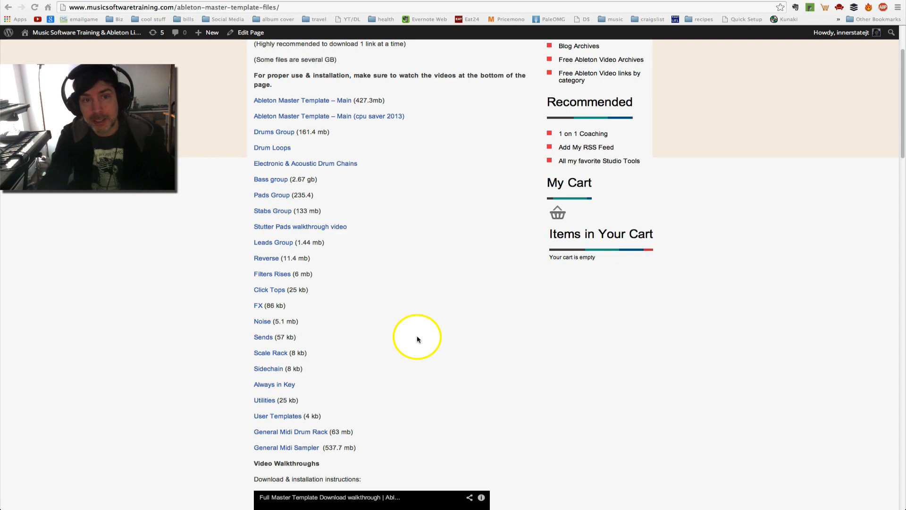
scroll(down, 3)
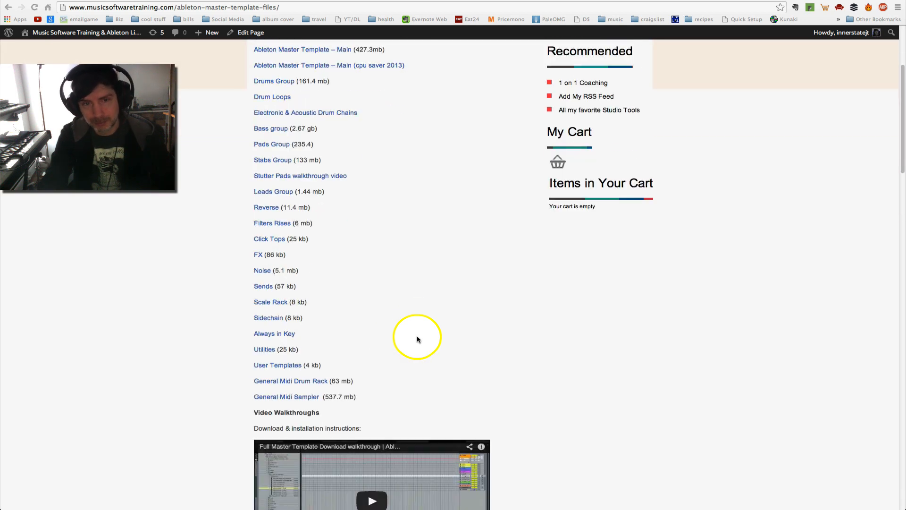
scroll(down, 3)
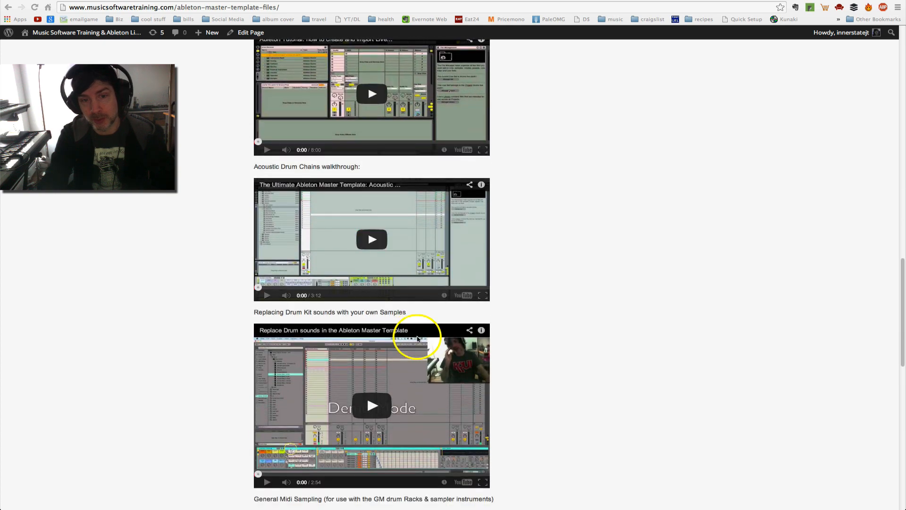
scroll(down, 3)
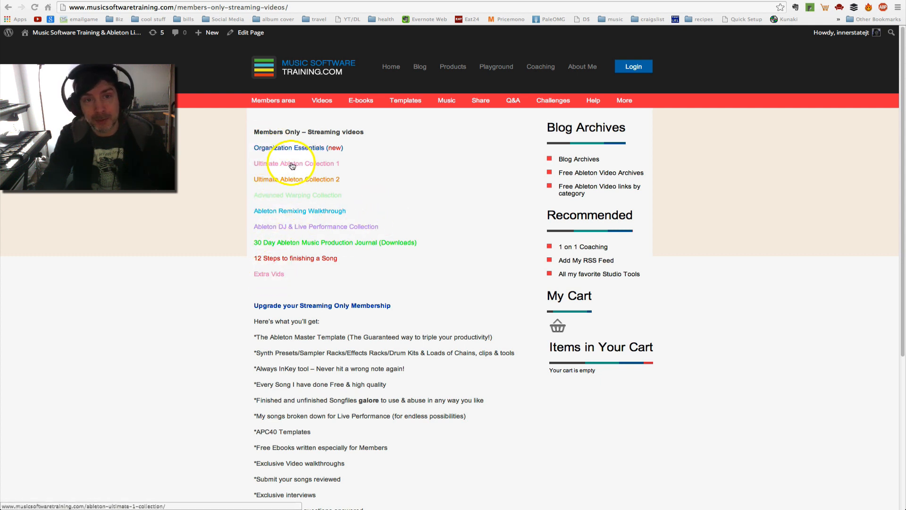
Open Ultimate Ableton Collection 1 and scroll through its lesson list
click(296, 162)
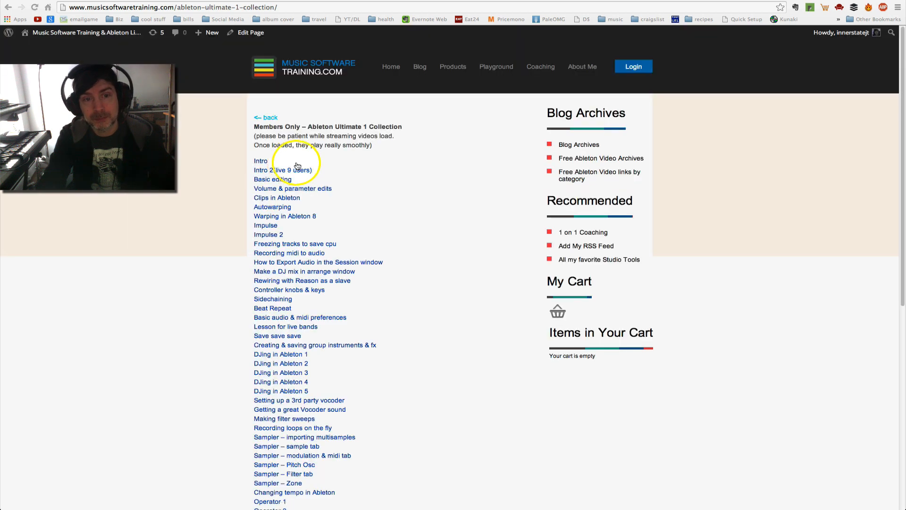
scroll(down, 3)
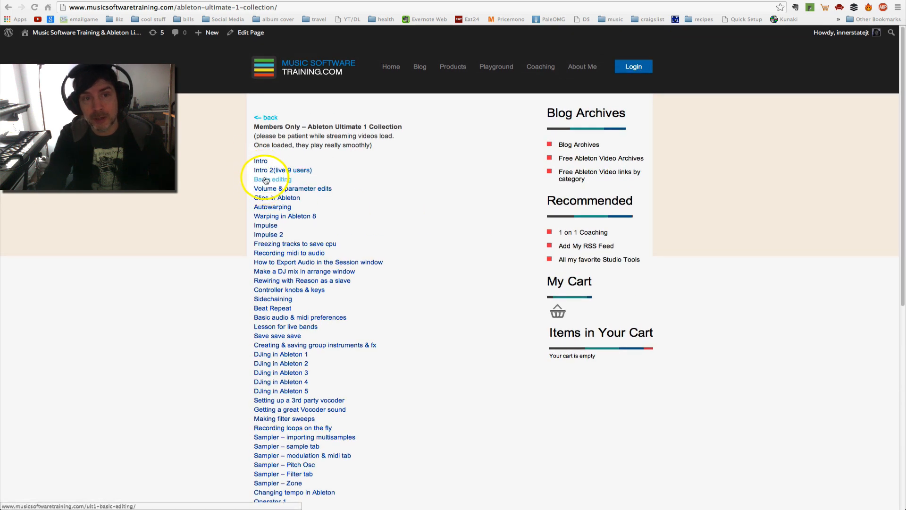
Open the Basic editing lesson, toggle the video fullscreen, then pause playback
click(272, 179)
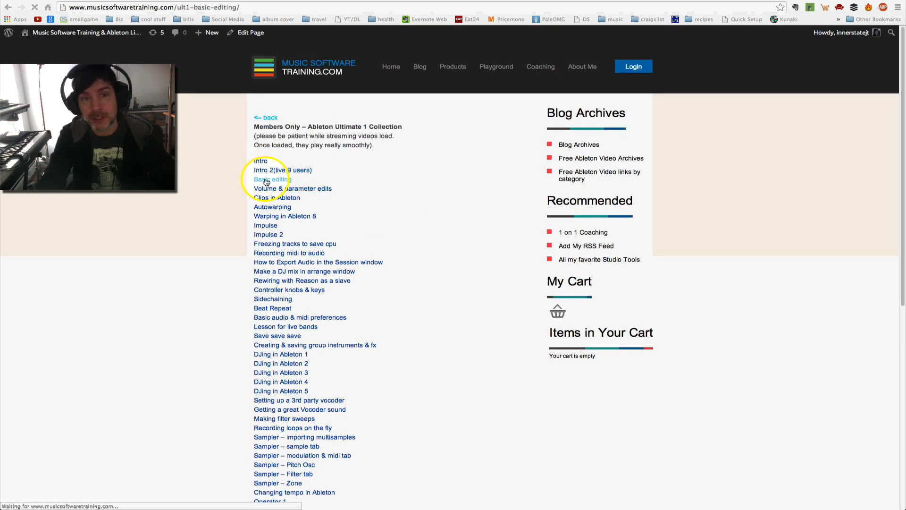
click(272, 179)
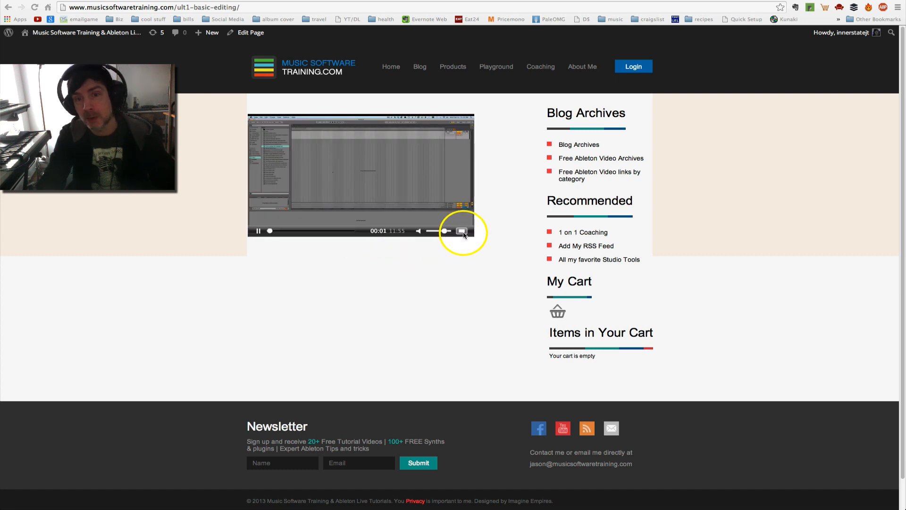
click(462, 231)
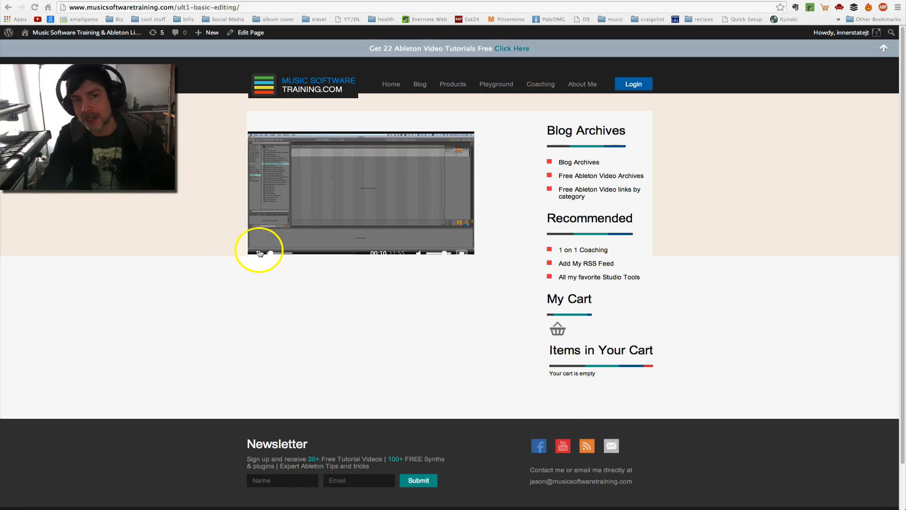
click(258, 251)
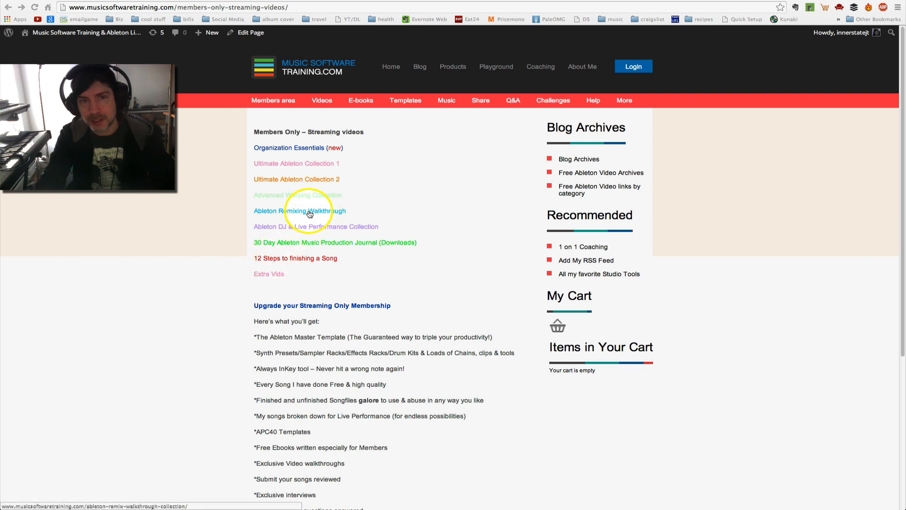
mouse_move(301, 187)
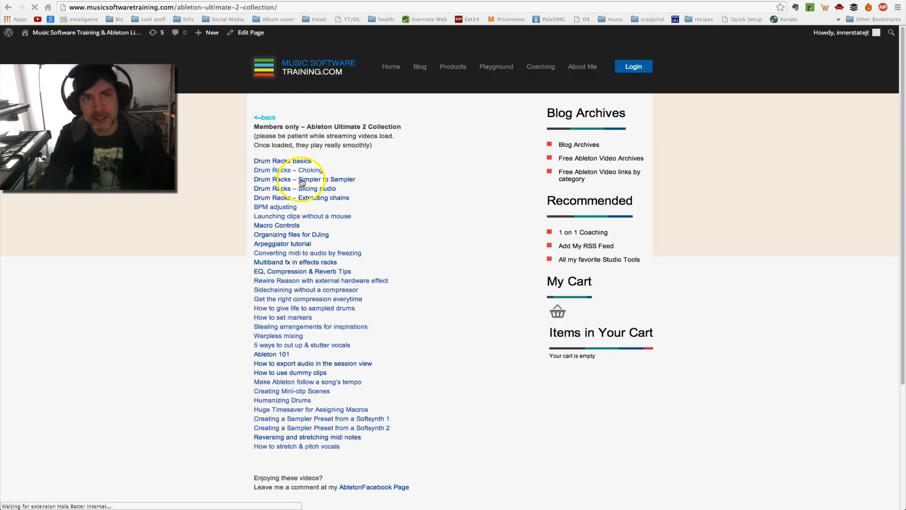
scroll(down, 3)
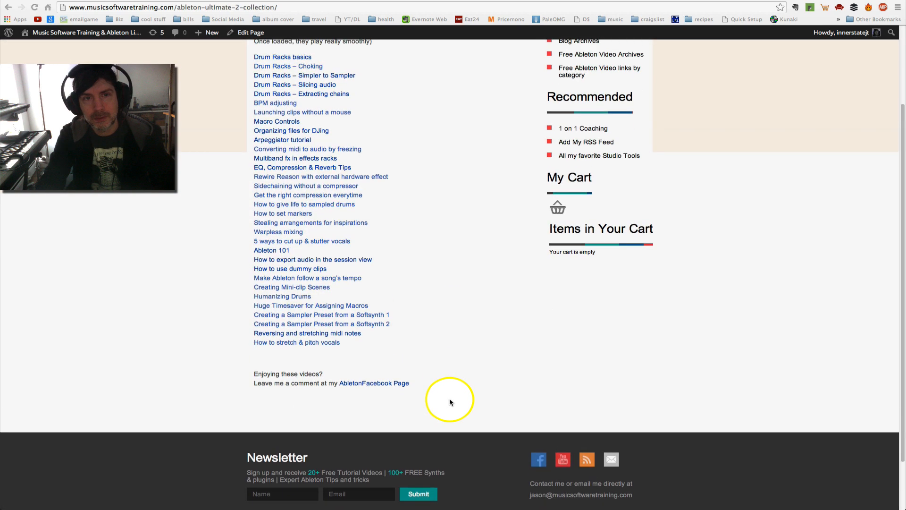
scroll(up, 3)
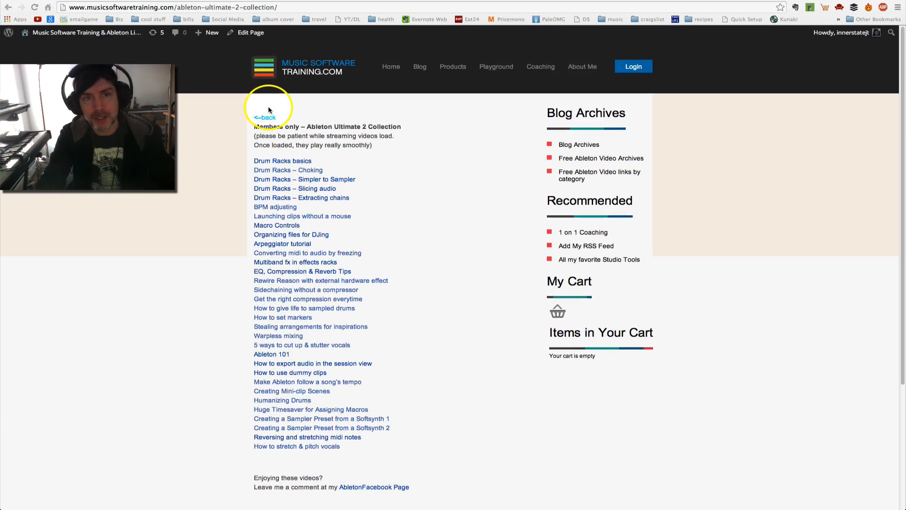
click(264, 118)
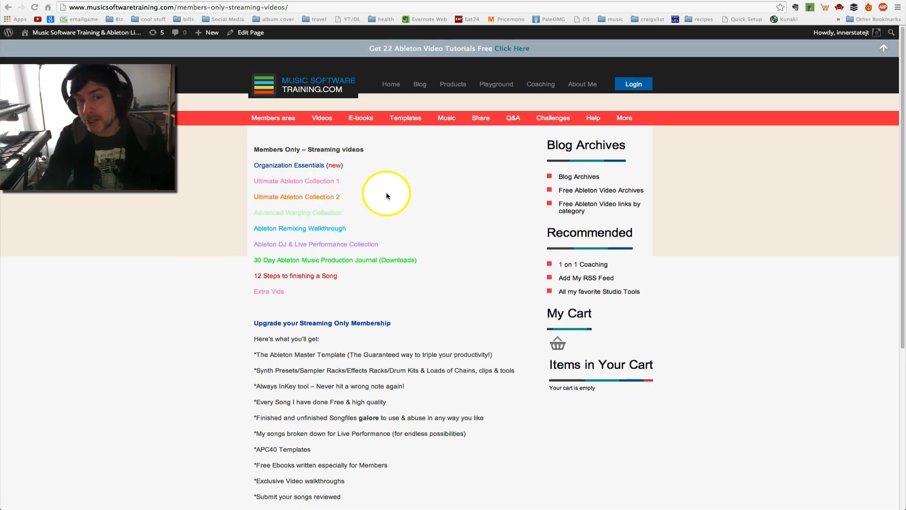
From Producer's Playground, open the red 'Start Here >' link and scroll the welcome page
click(495, 84)
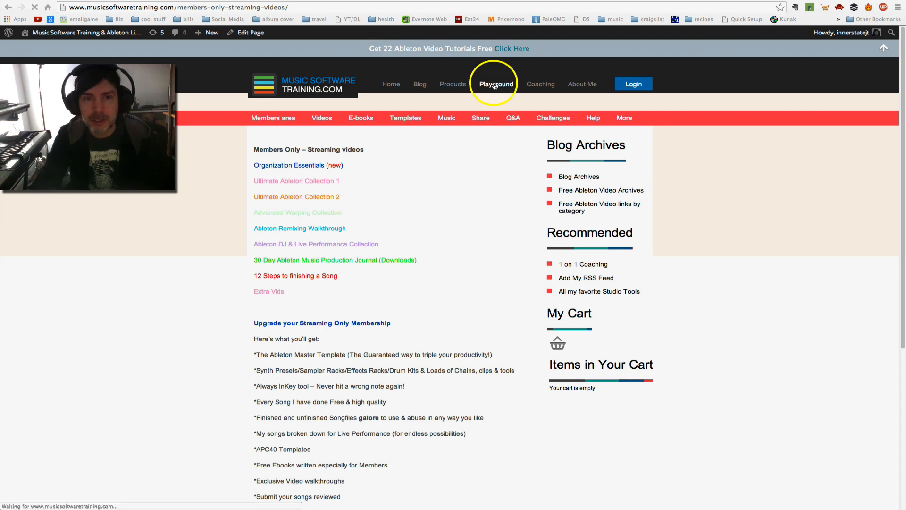
click(494, 84)
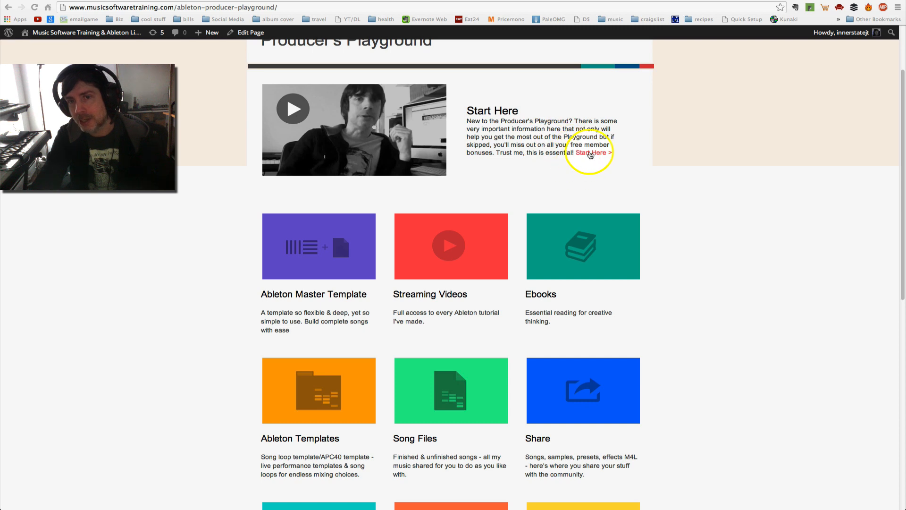
click(590, 152)
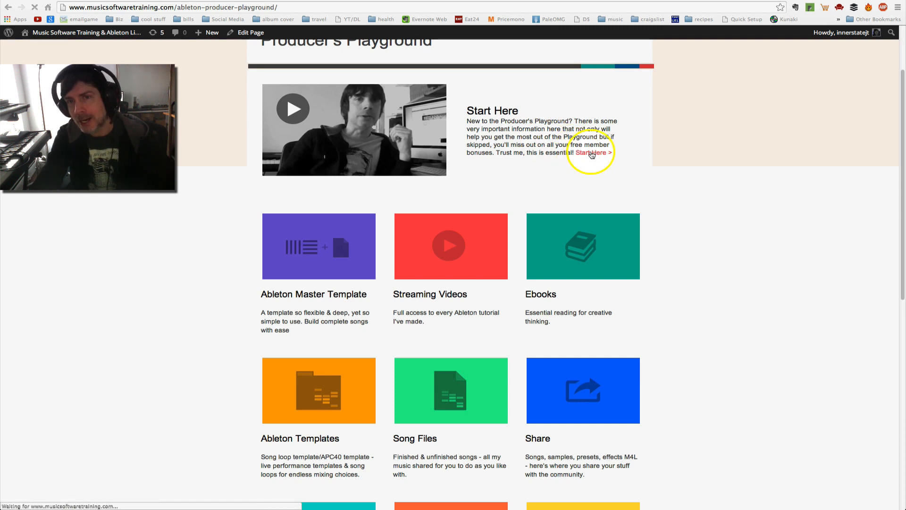
click(594, 152)
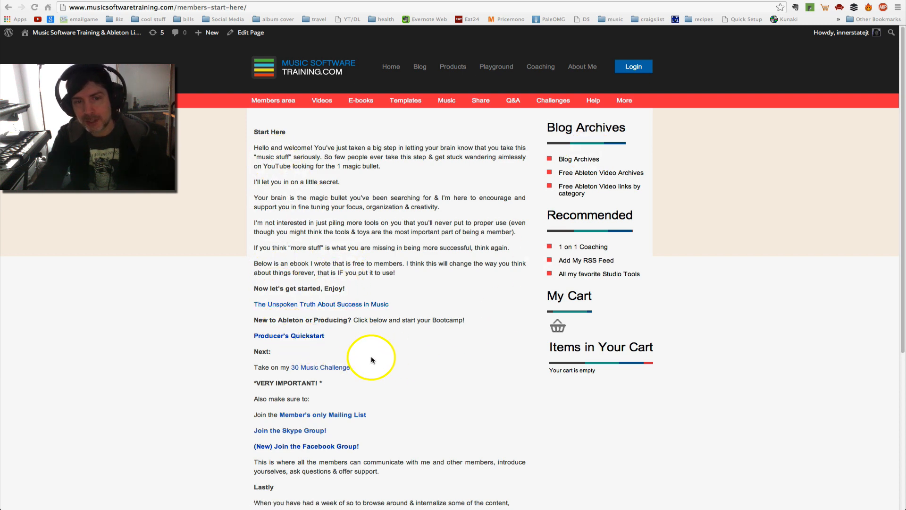
scroll(down, 3)
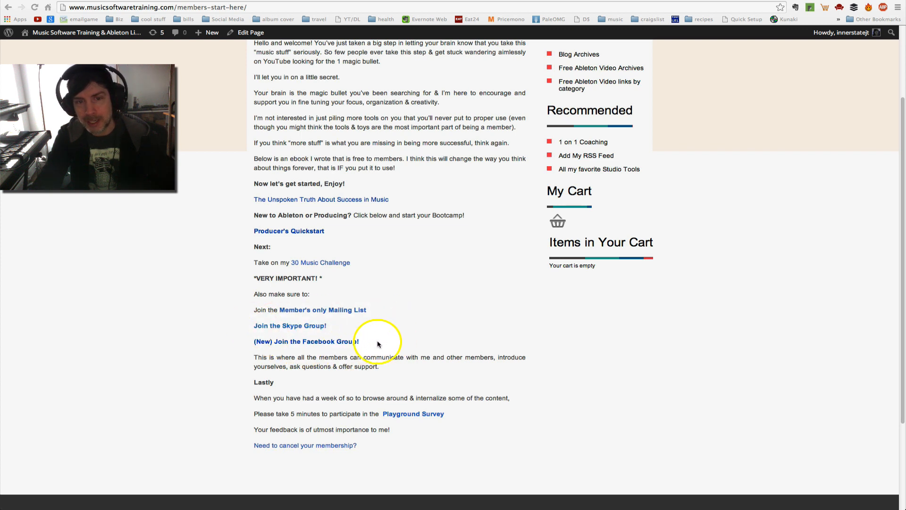
mouse_move(240, 325)
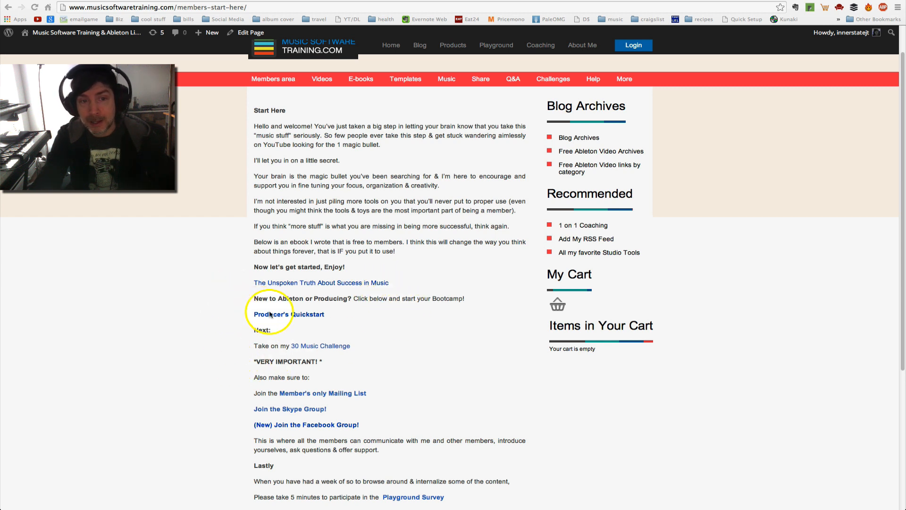
Open the Producer's Quickstart page with its bootcamp, warping and shortcut resources
click(288, 314)
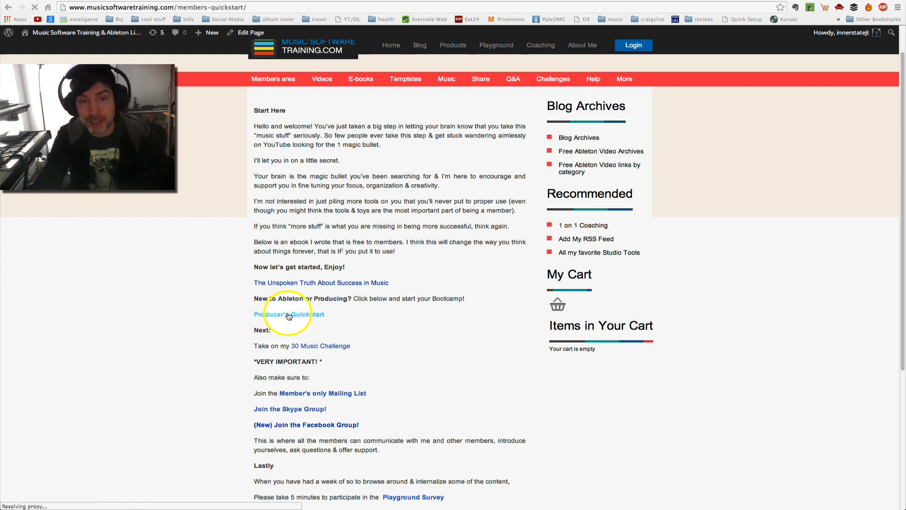
click(289, 314)
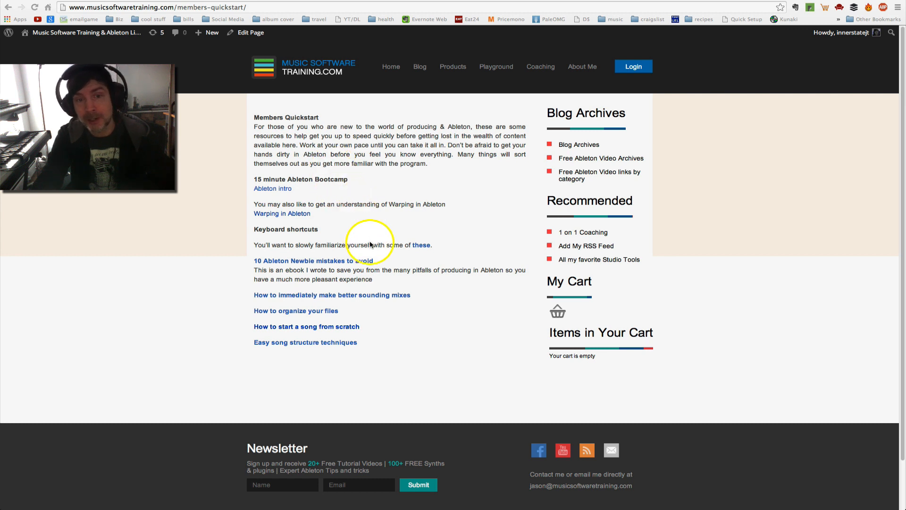
mouse_move(375, 348)
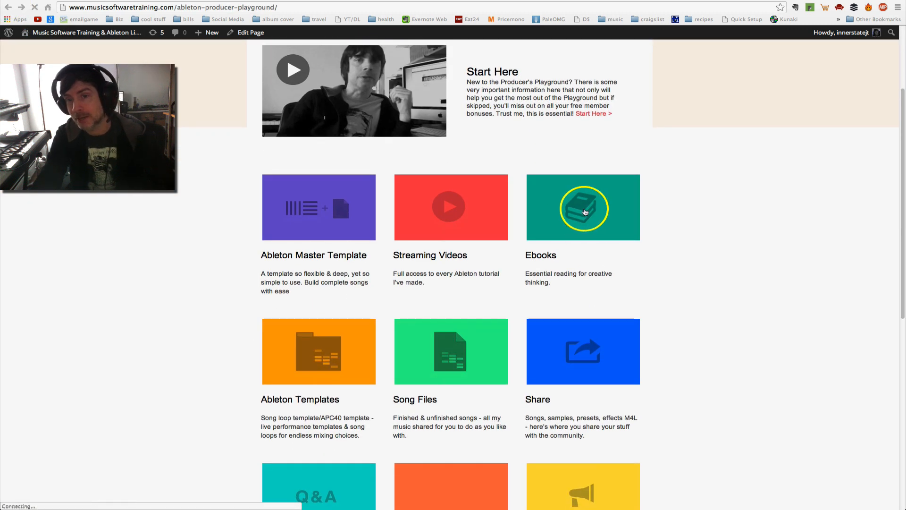
Open the Ebooks tile listing The 30 Day Challenge and 101 Mixing Tips
click(582, 207)
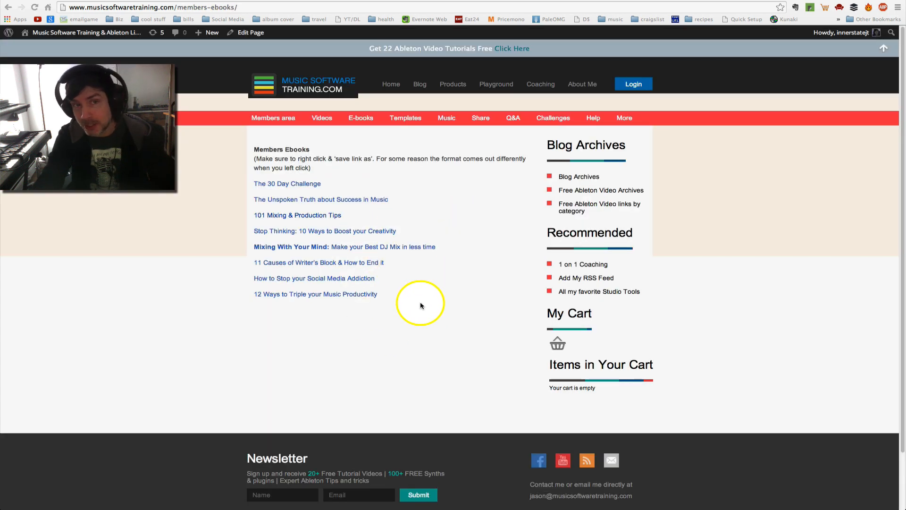
mouse_move(290, 364)
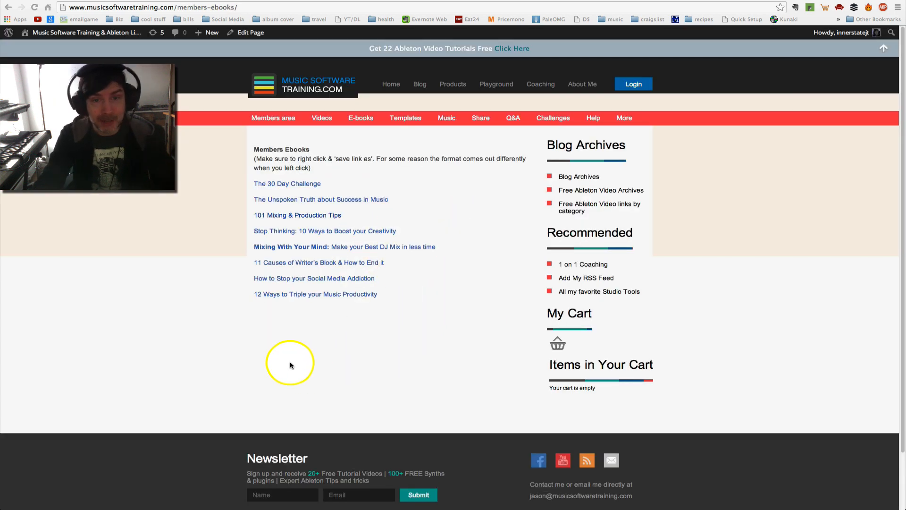
mouse_move(279, 403)
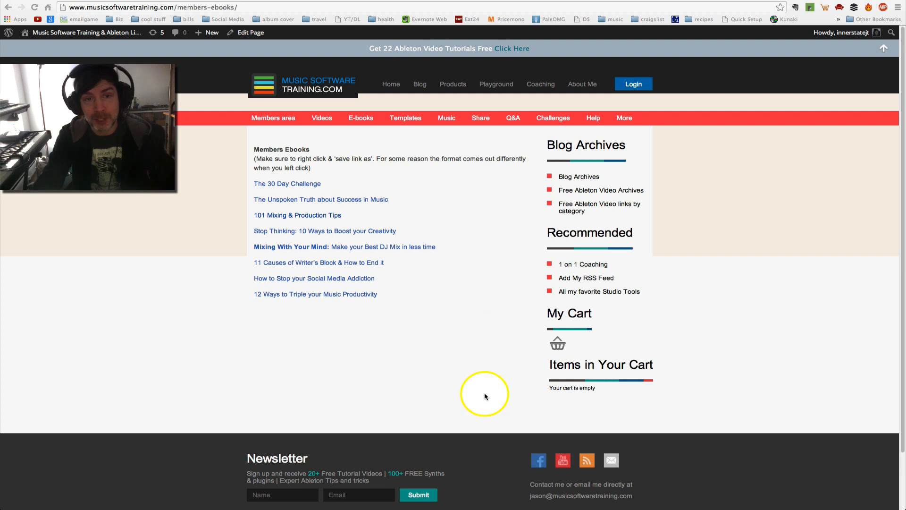
mouse_move(7, 7)
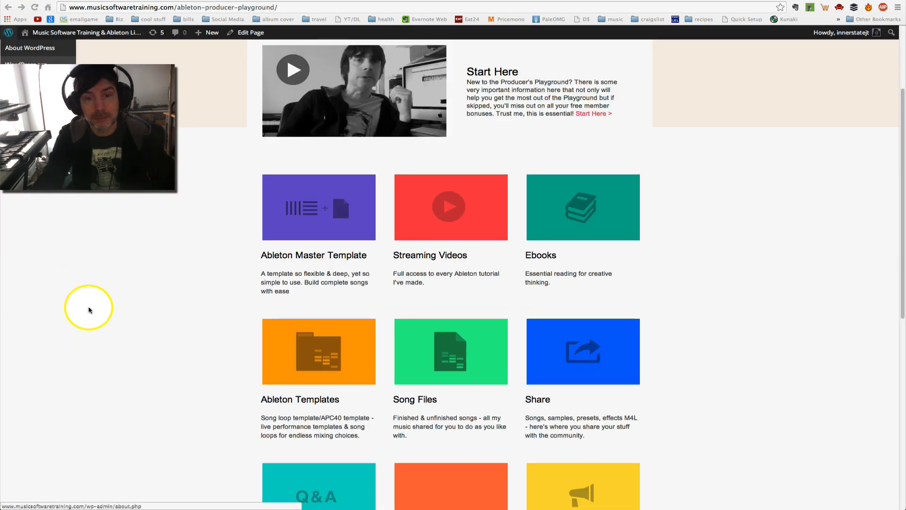
Scroll the Playground hub down to the Q&A, Check-ins and Announcements tiles
scroll(down, 3)
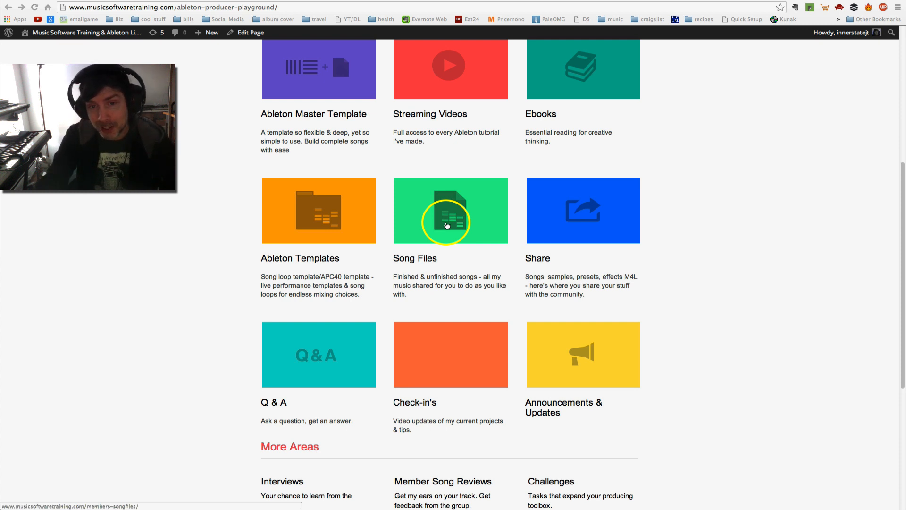
mouse_move(441, 242)
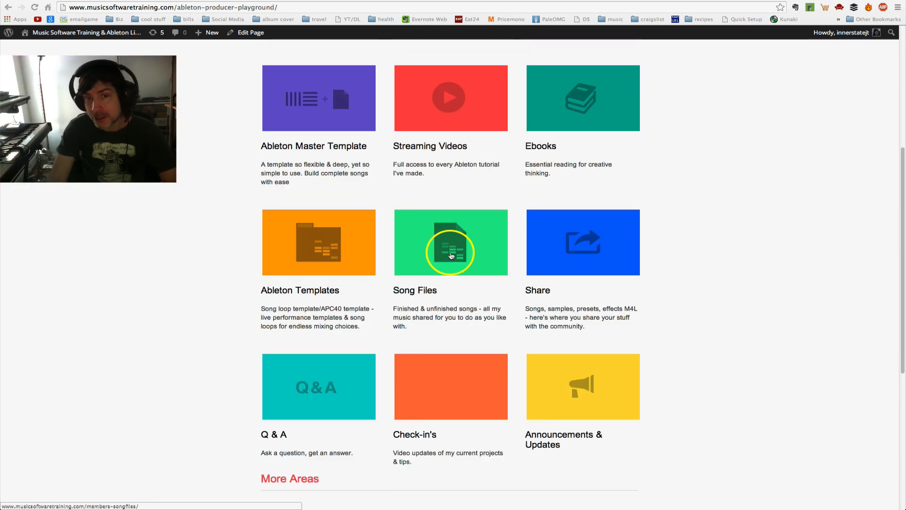
Open the Song Files tile listing songfiles like Critical Masses and Thriller remix
click(451, 242)
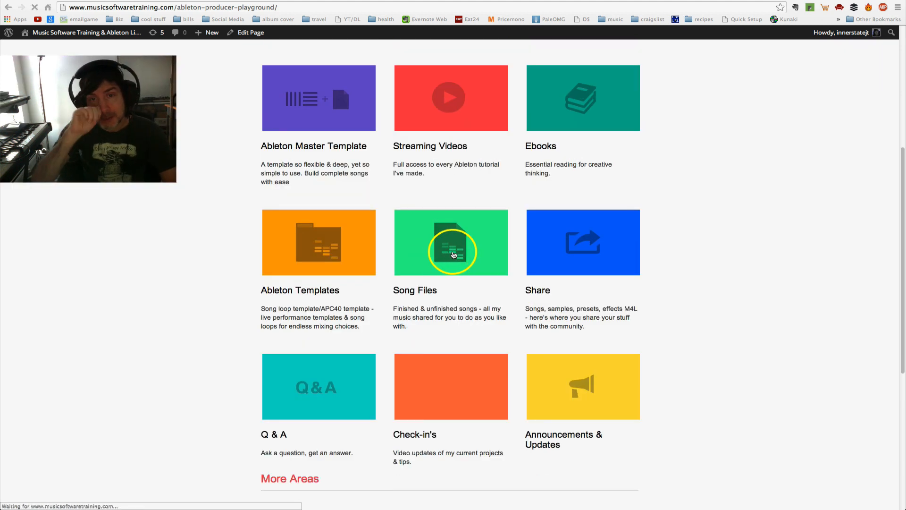
click(451, 243)
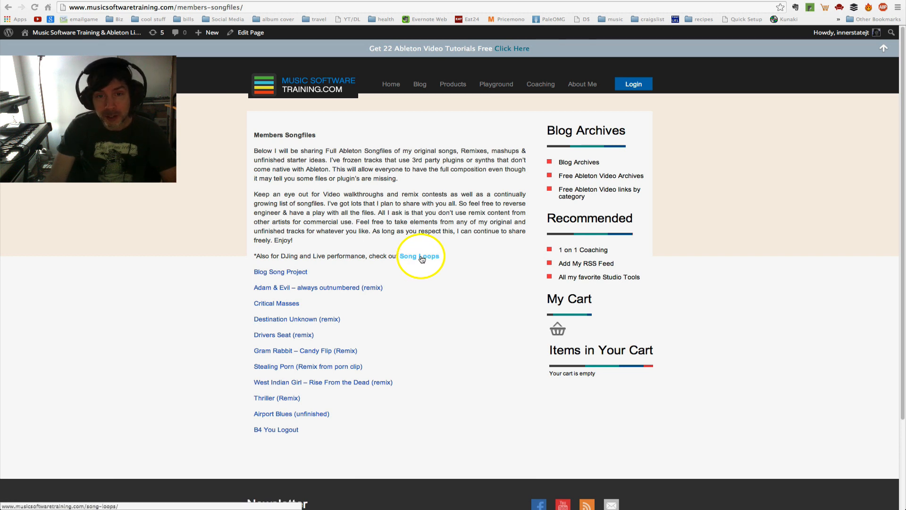
click(419, 256)
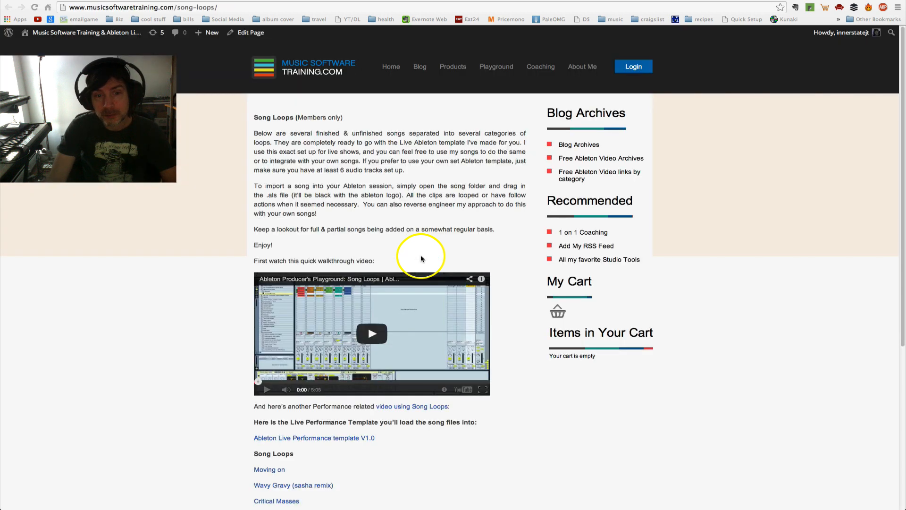
scroll(down, 3)
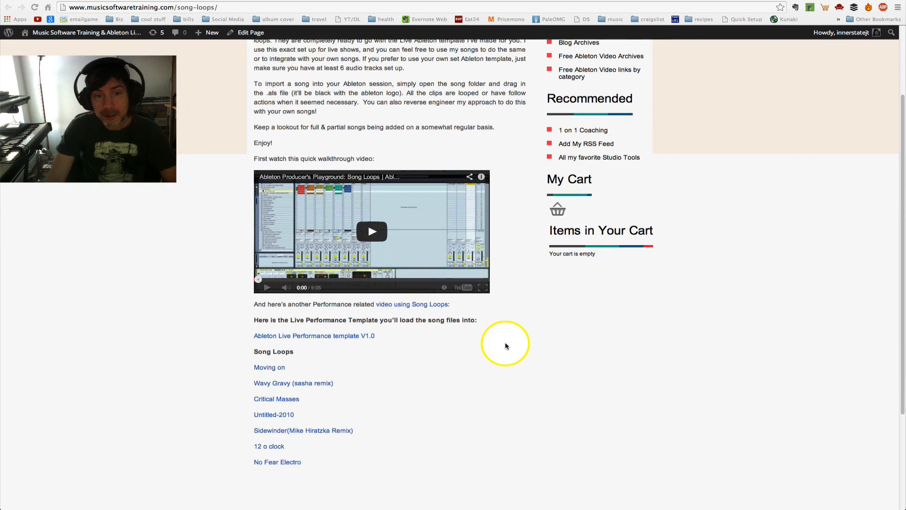
scroll(down, 3)
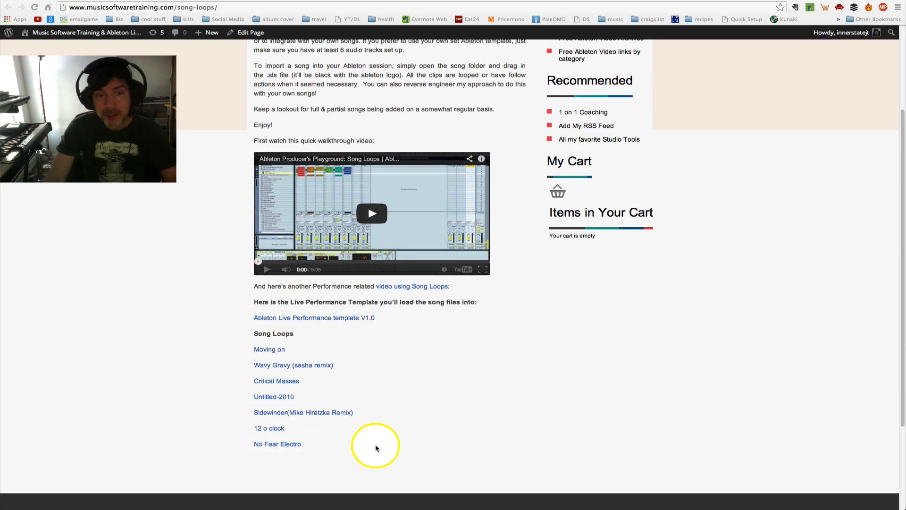
scroll(down, 3)
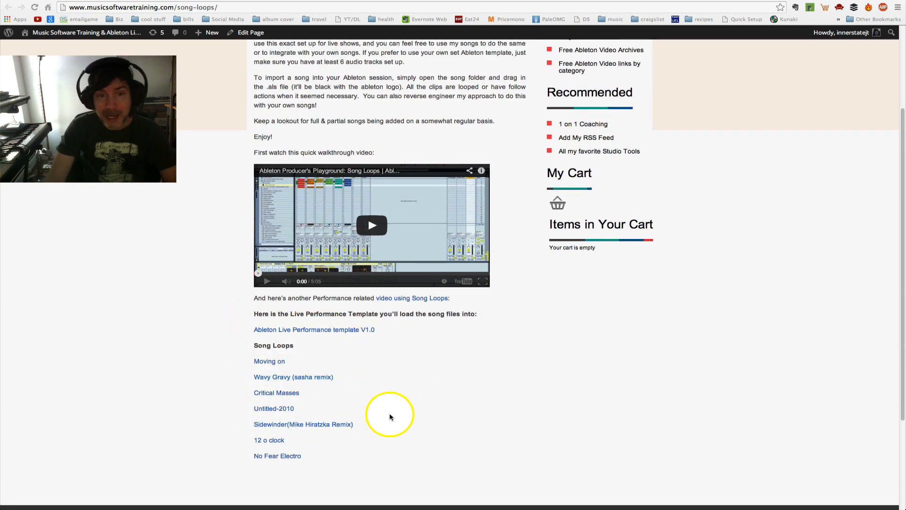
scroll(up, 3)
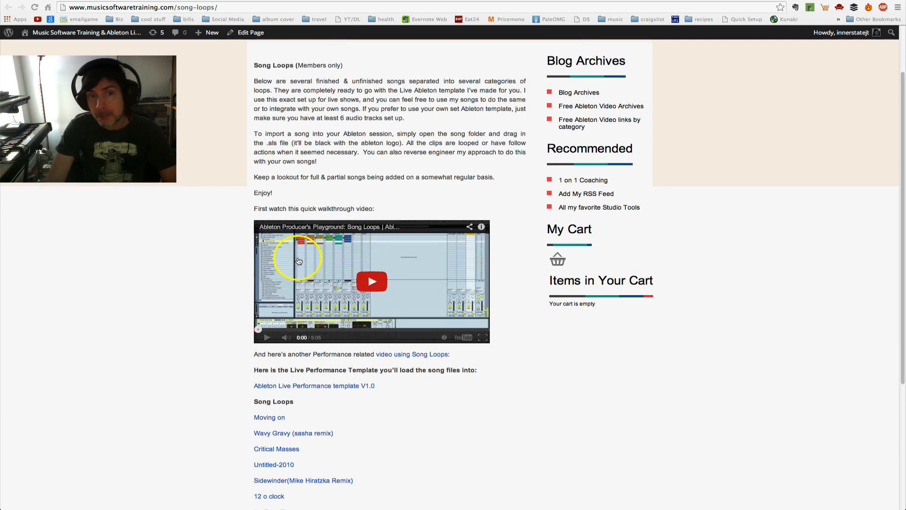
mouse_move(320, 247)
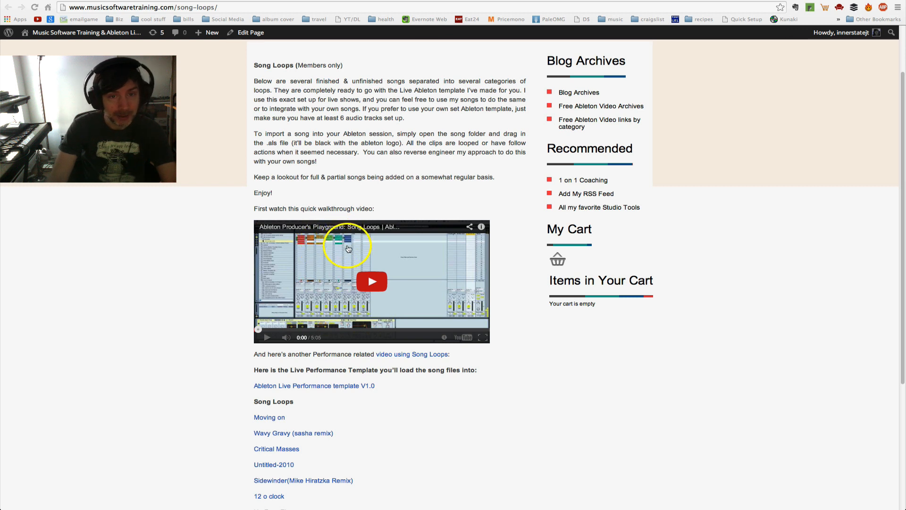
mouse_move(198, 275)
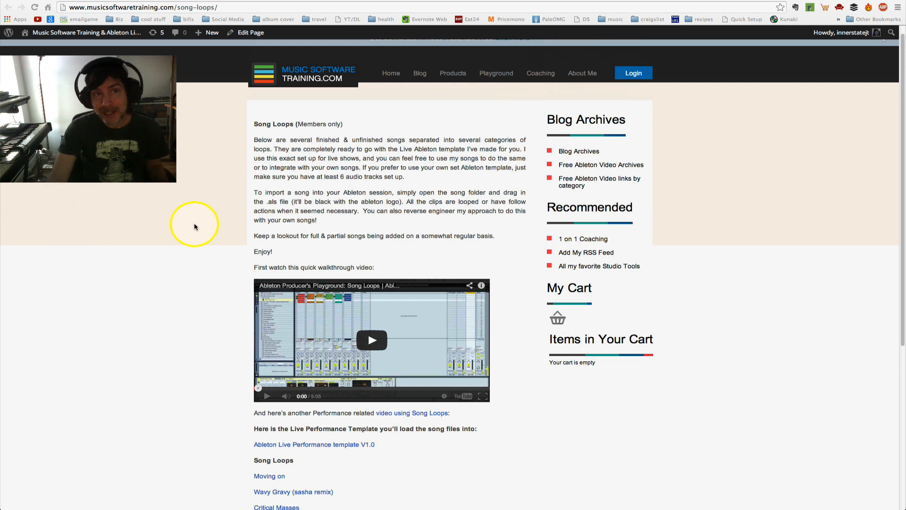
mouse_move(415, 253)
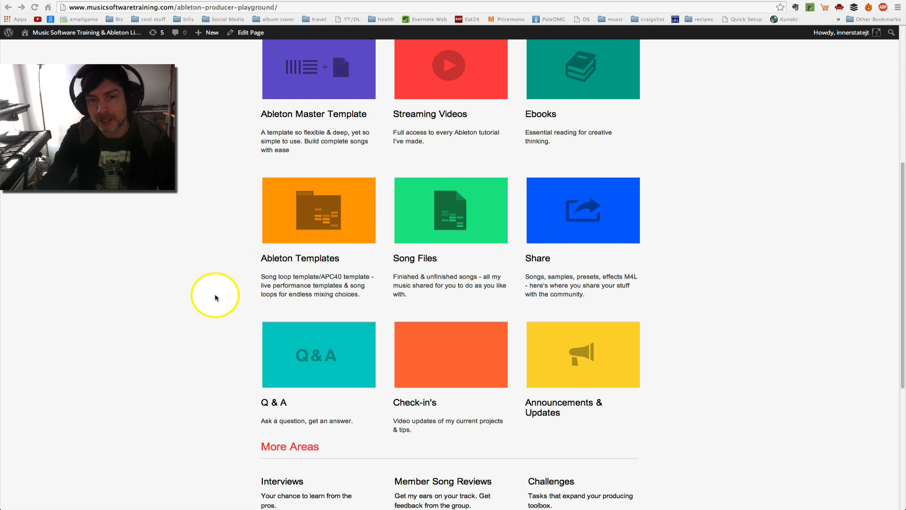
Scroll the Producer's Playground hub down to the More Areas tiles (Interviews, Member Song Reviews, Challenges)
scroll(down, 3)
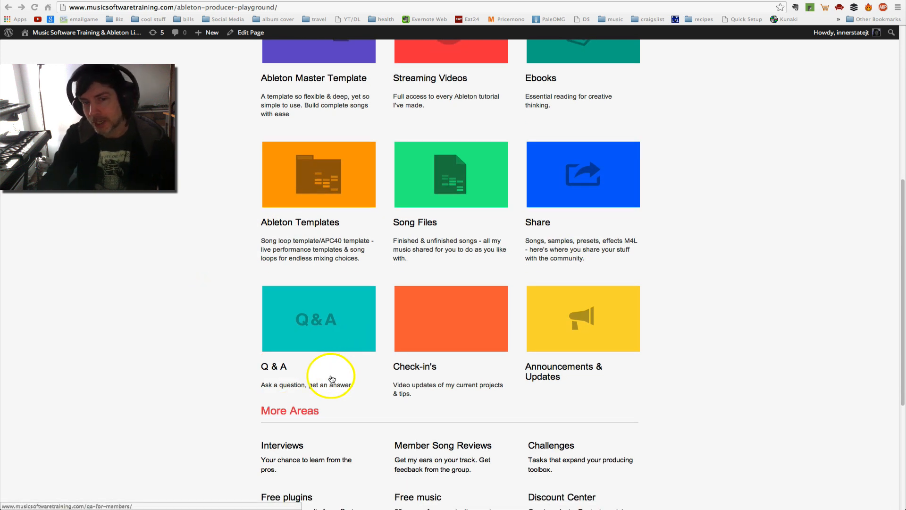
mouse_move(336, 397)
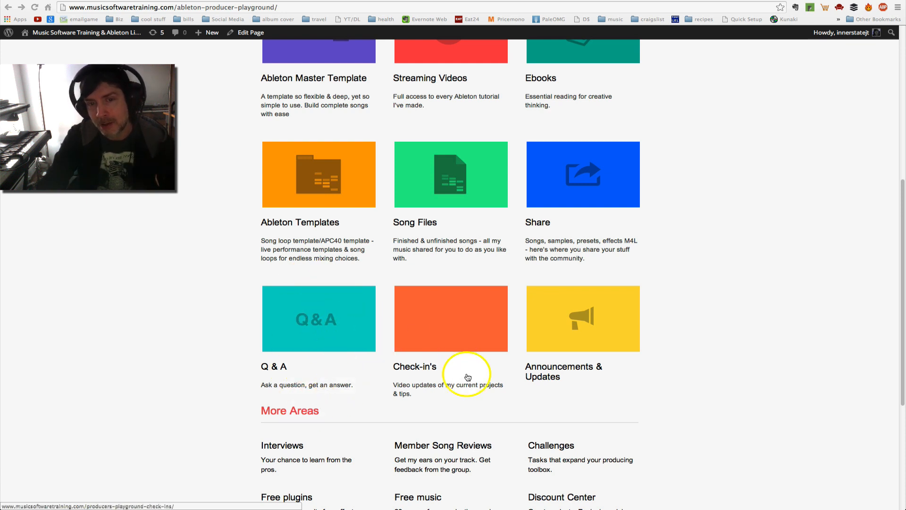
mouse_move(453, 325)
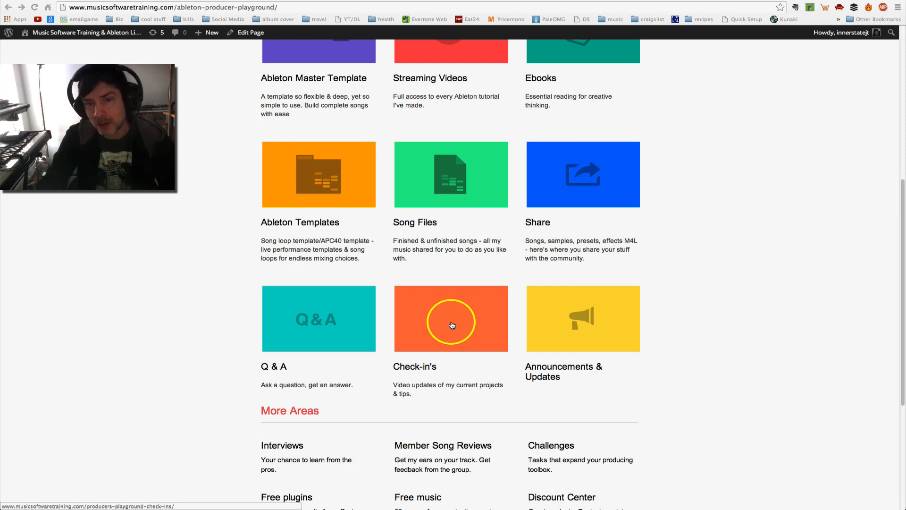
mouse_move(578, 380)
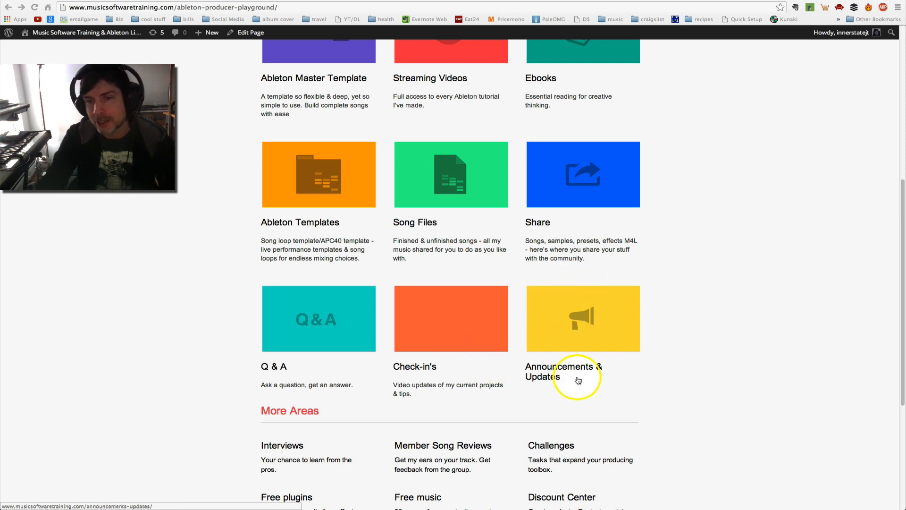
mouse_move(601, 316)
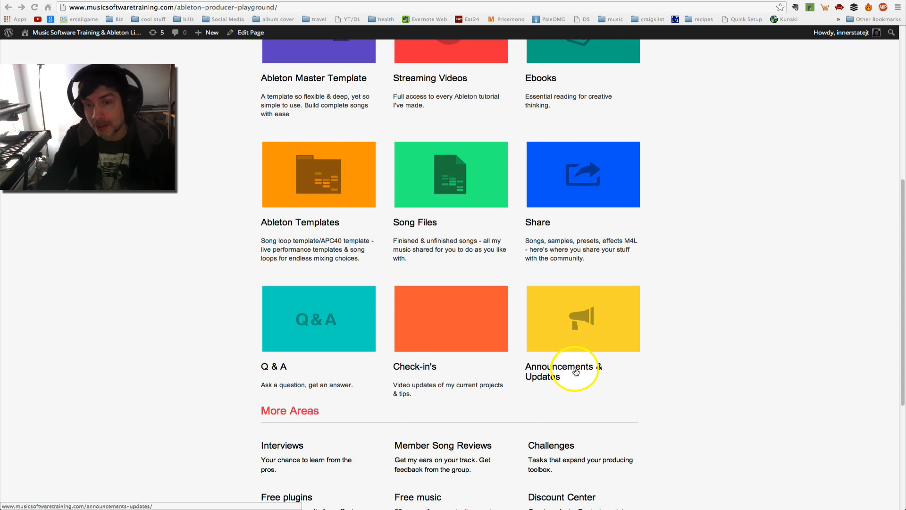
scroll(down, 3)
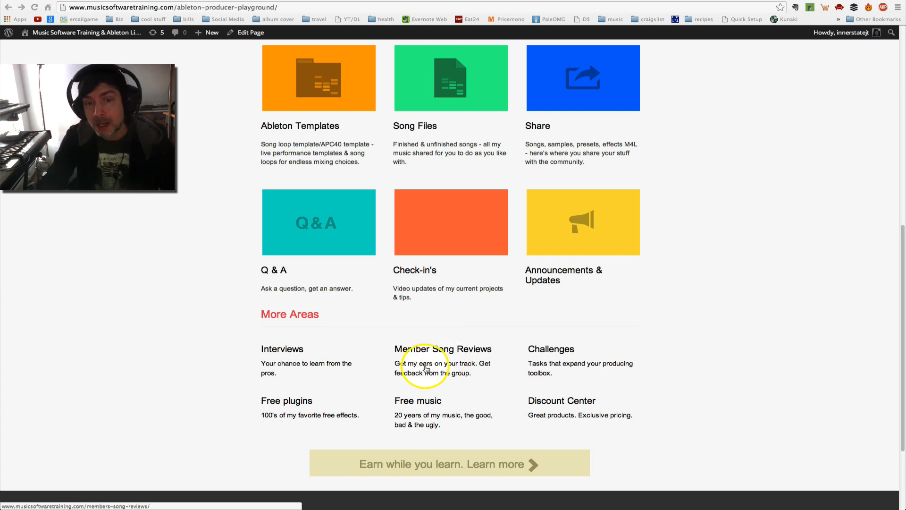
mouse_move(571, 369)
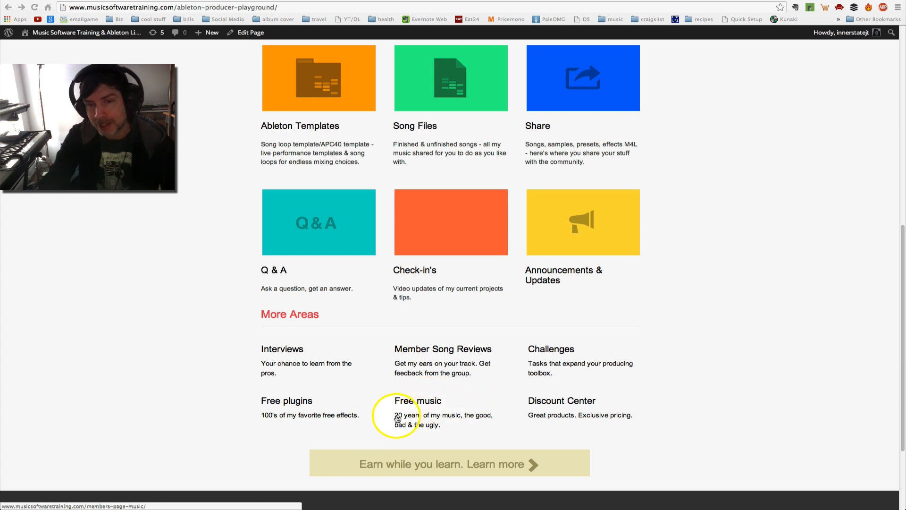
mouse_move(453, 400)
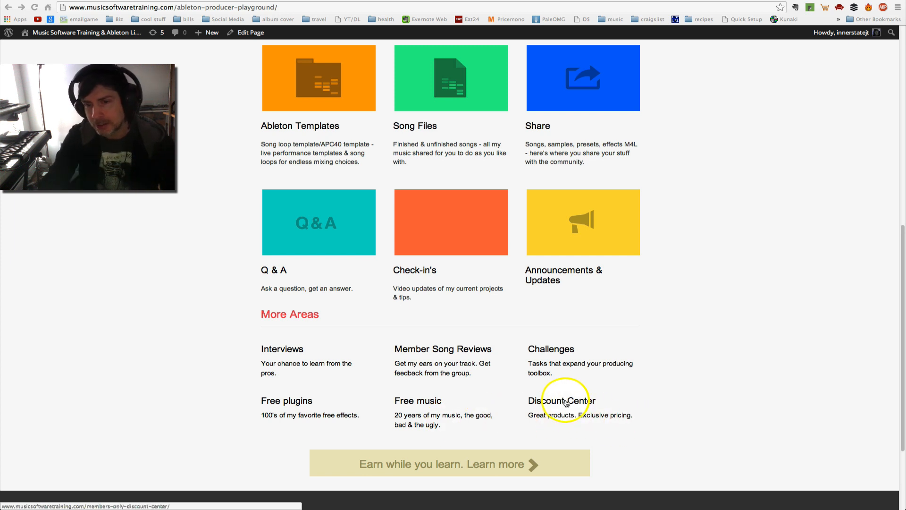
Open the Members Only Discount Center and scroll through its member deals and coupon codes
click(562, 400)
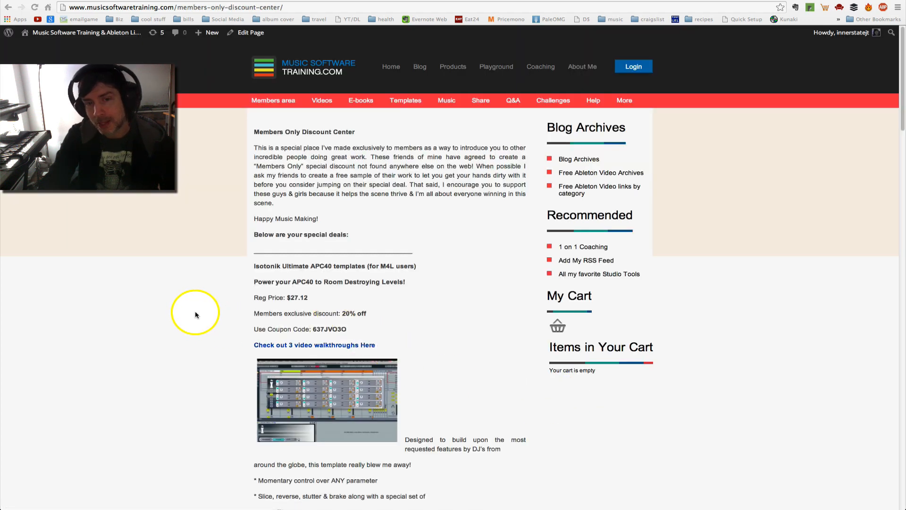
scroll(down, 3)
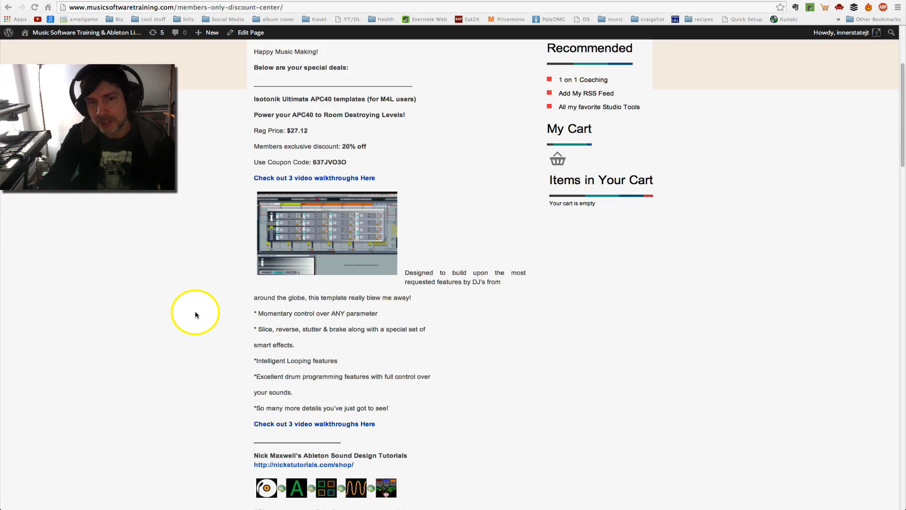
scroll(down, 3)
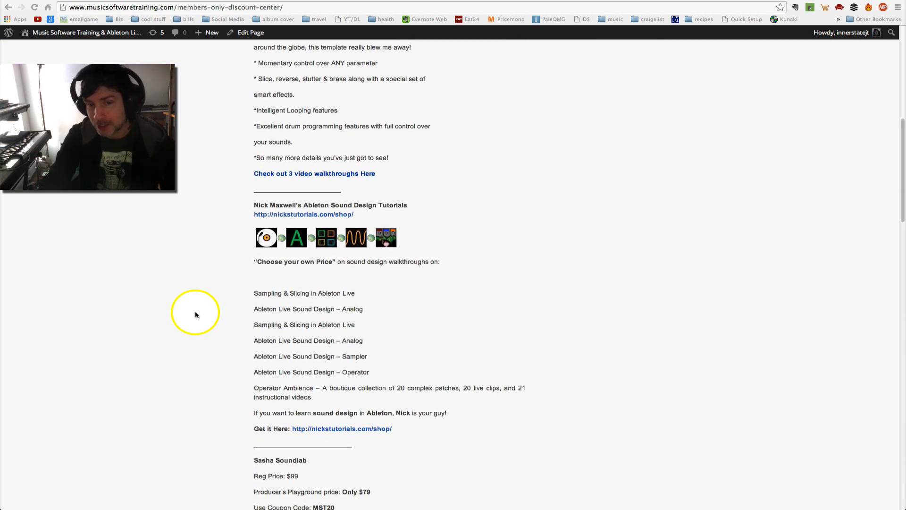
scroll(down, 3)
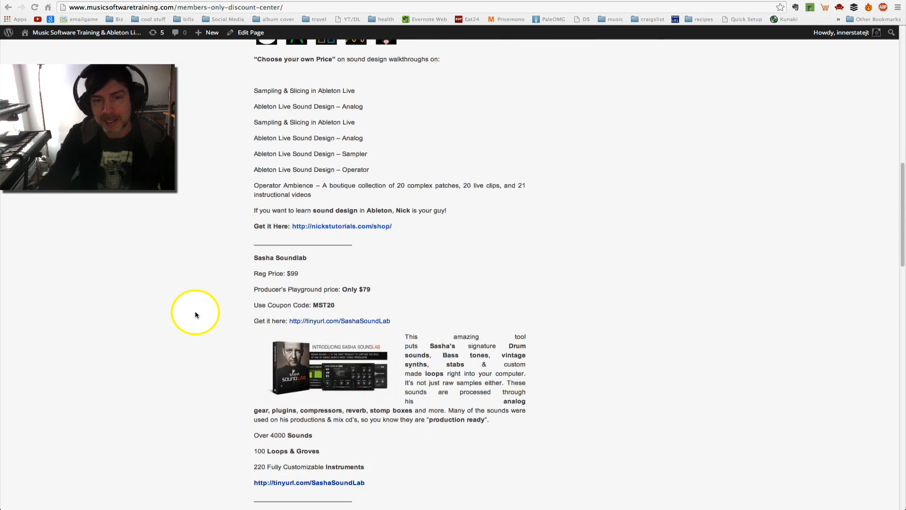
scroll(down, 3)
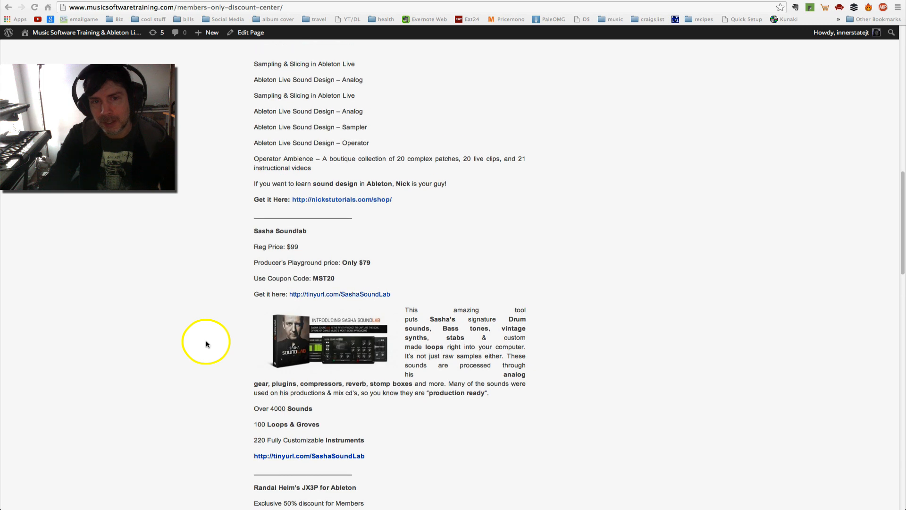
scroll(down, 3)
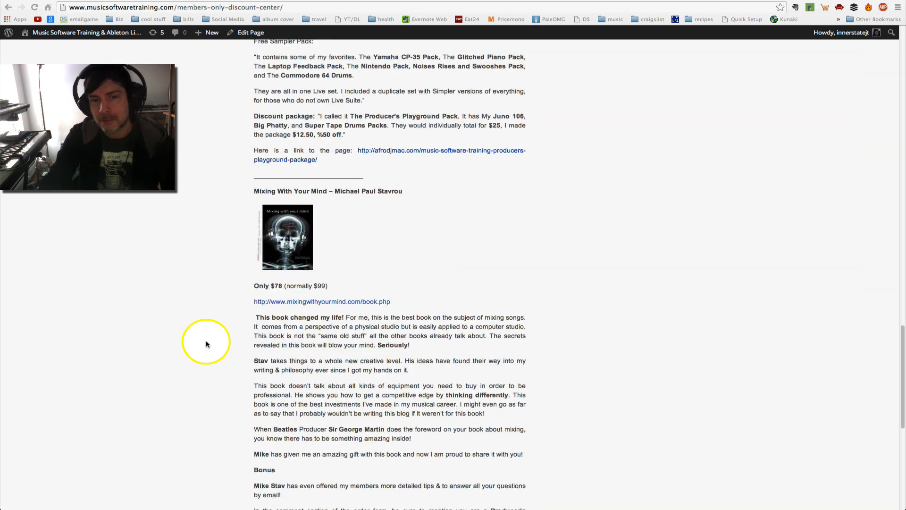
scroll(down, 3)
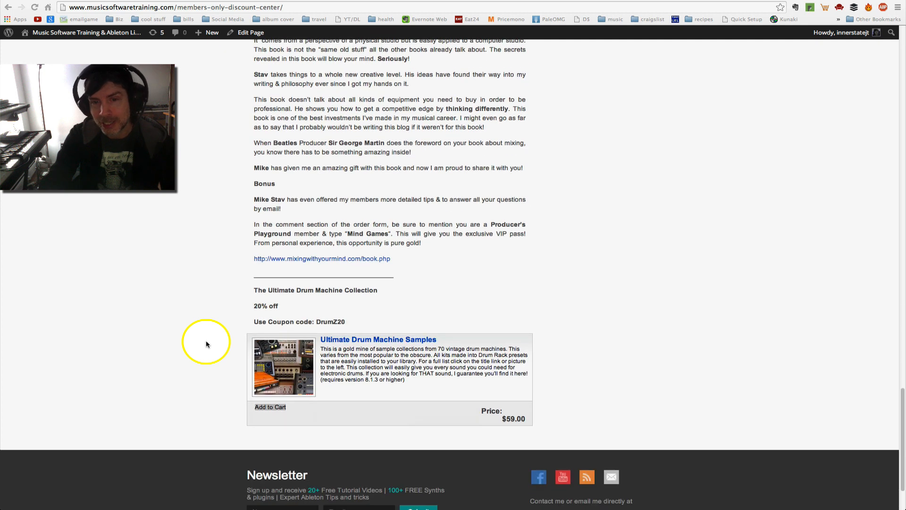
scroll(up, 3)
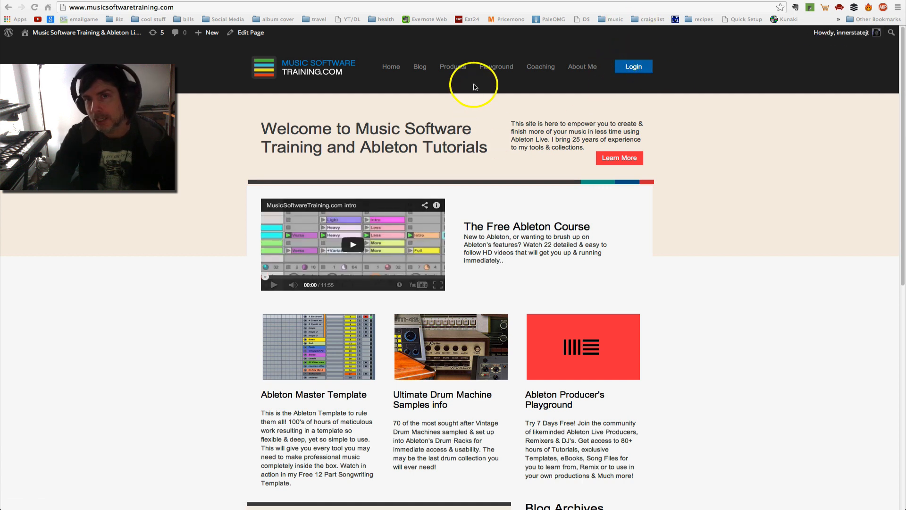
Revisit the Producer's Playground from the top navigation, then return Home
click(495, 66)
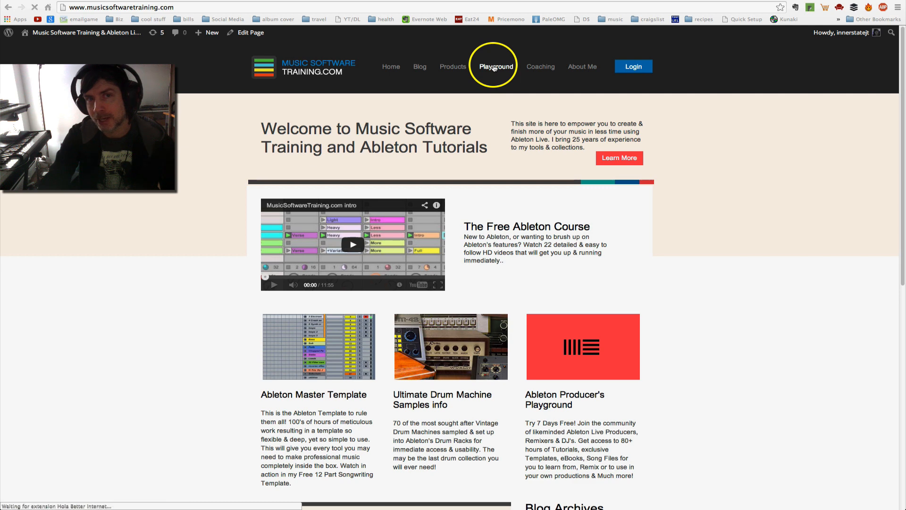
click(495, 67)
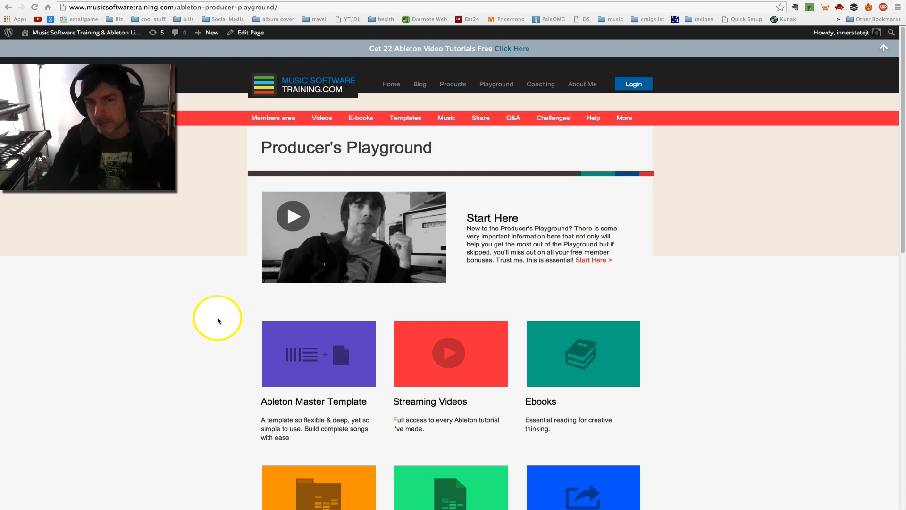
click(390, 66)
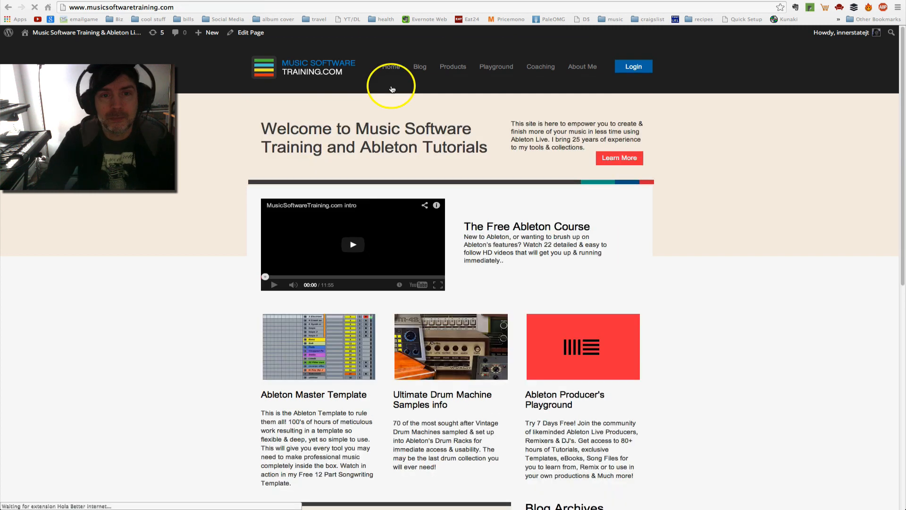